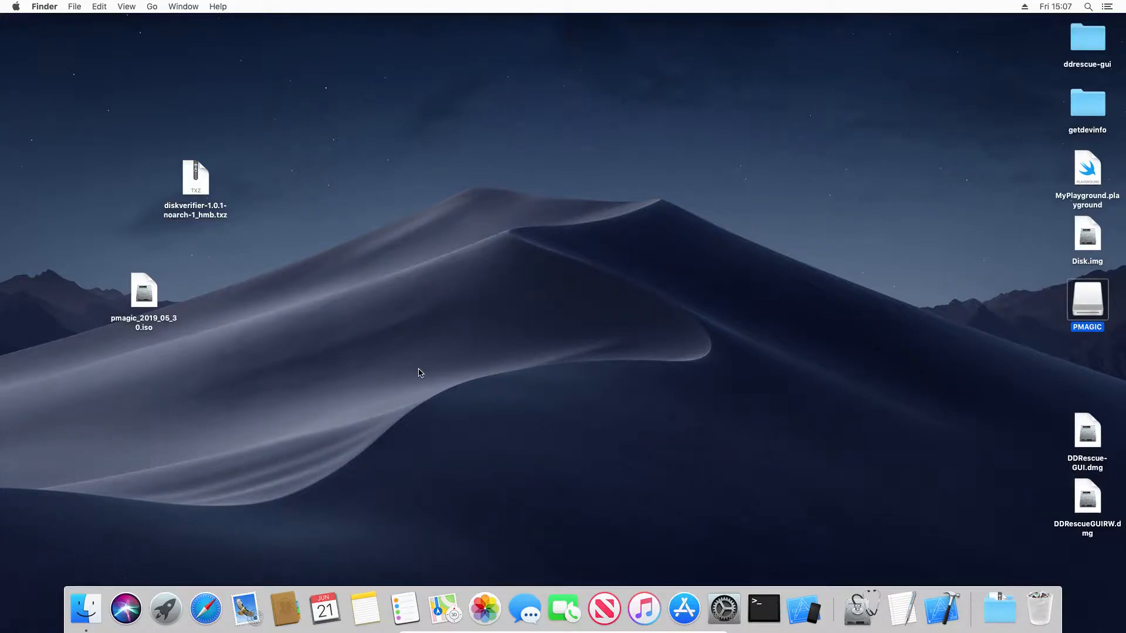
mouse_move(412, 381)
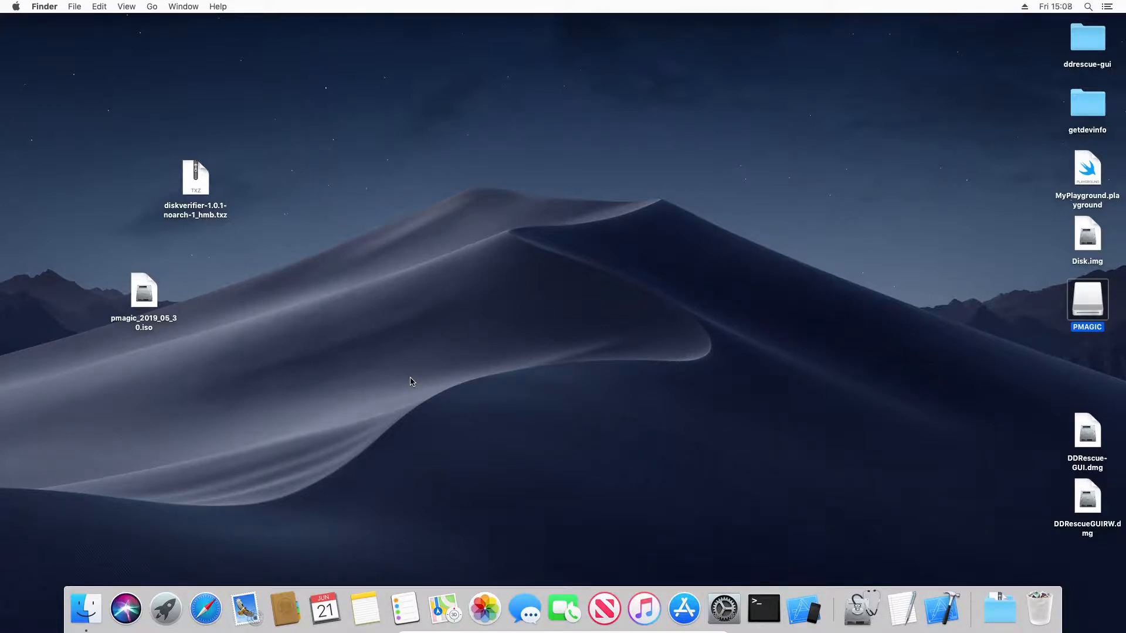
mouse_move(197, 549)
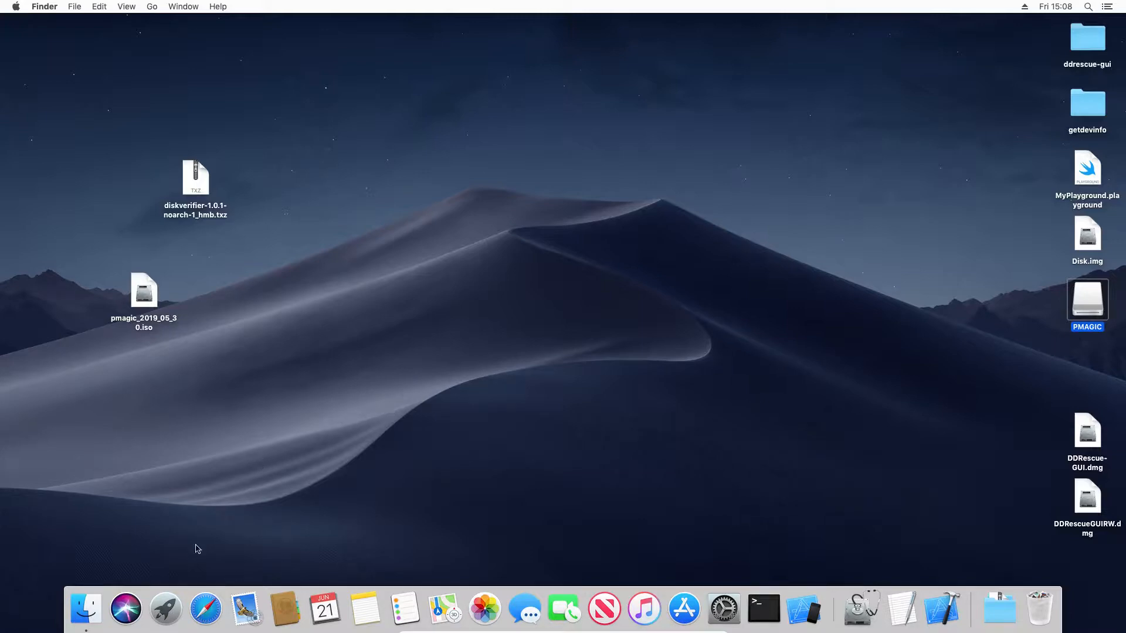
mouse_move(165, 608)
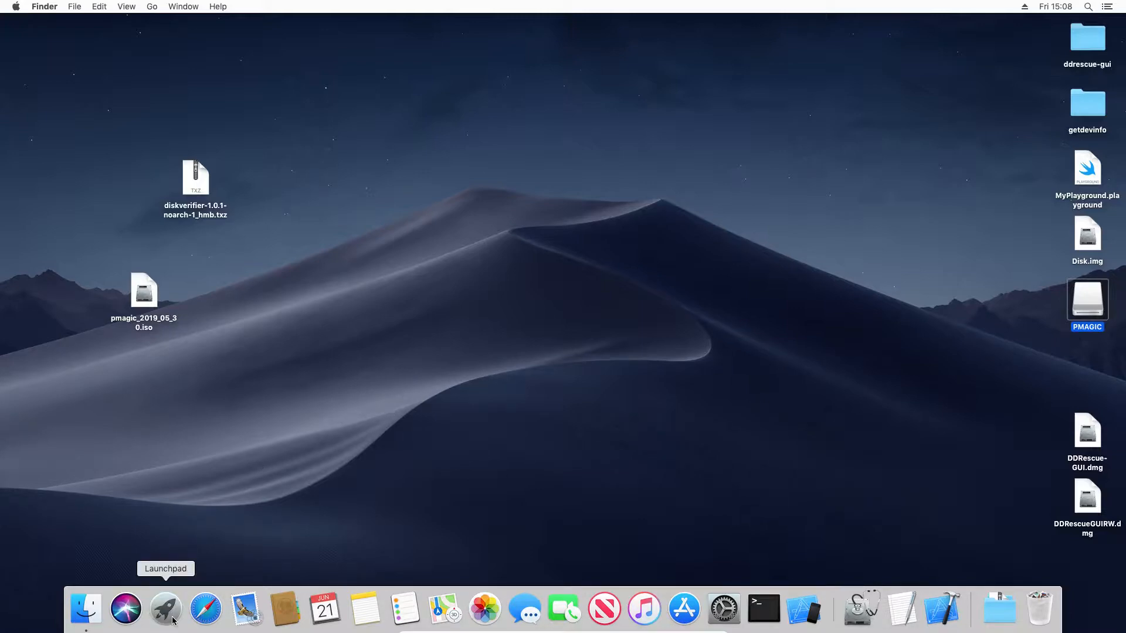
Search Google for unetbootin in Safari and reach the unetbootin.github.io homepage
left_click(165, 610)
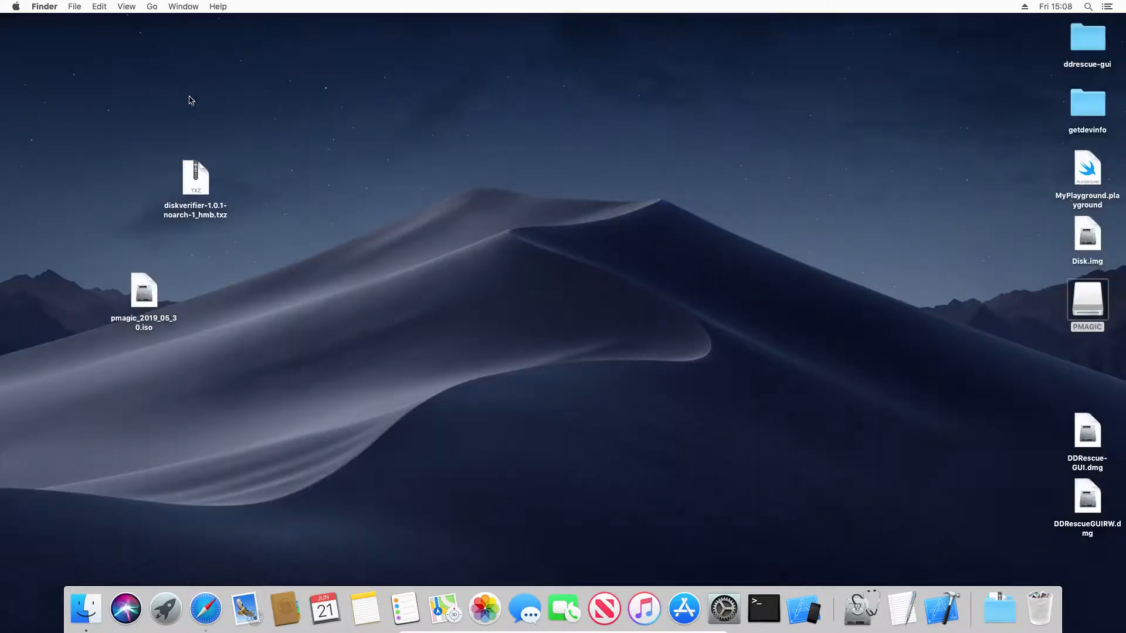
left_click(204, 610)
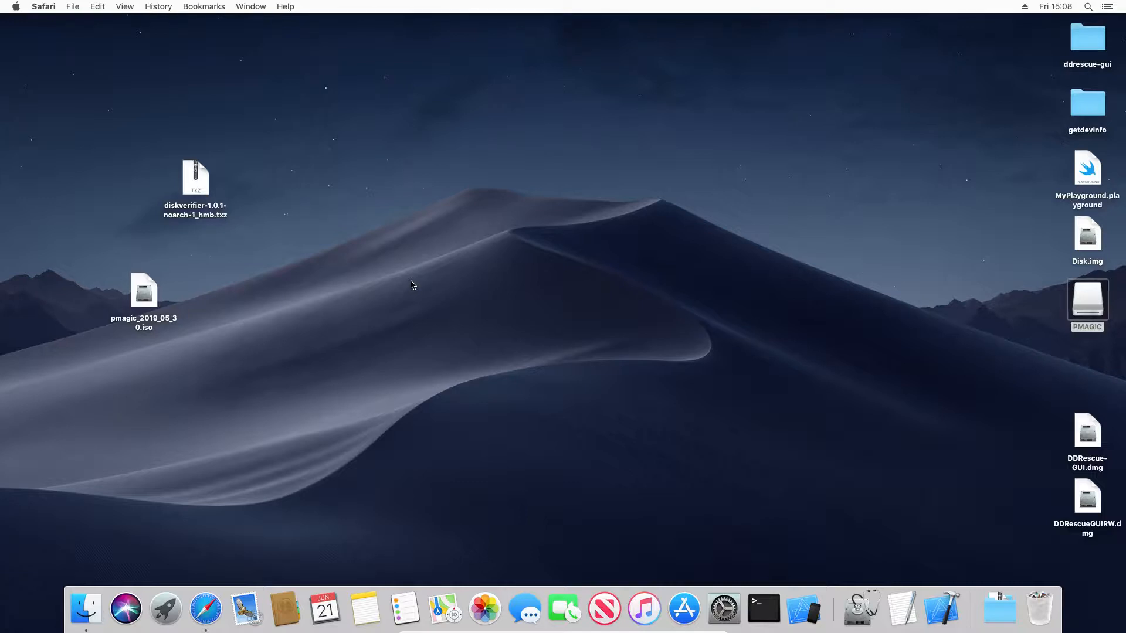
left_click(204, 609)
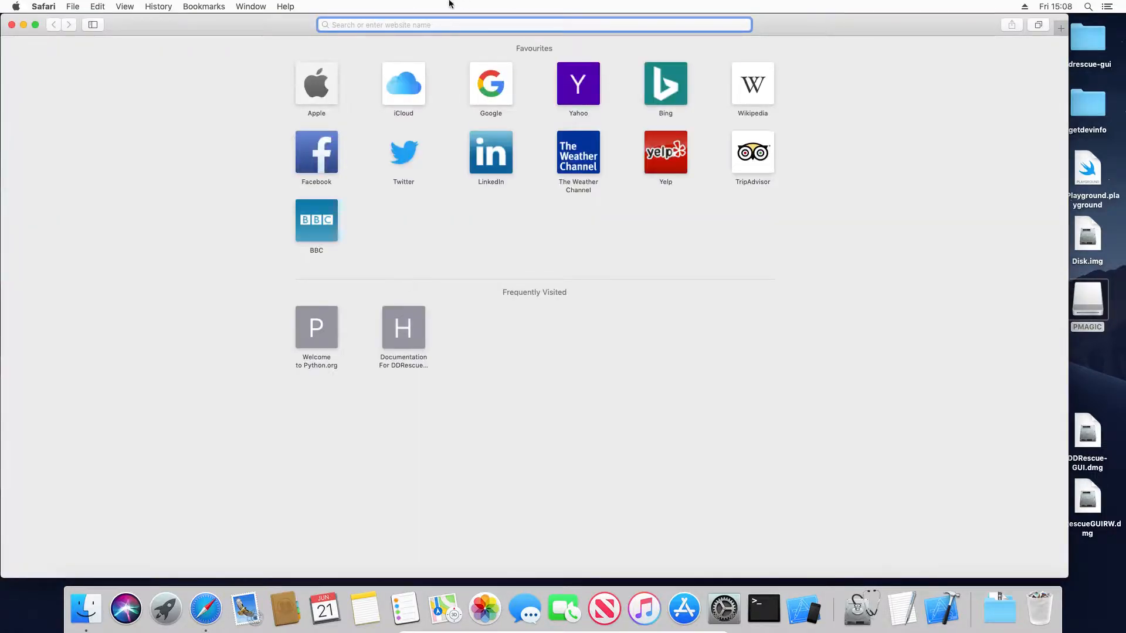
type("unetbootin")
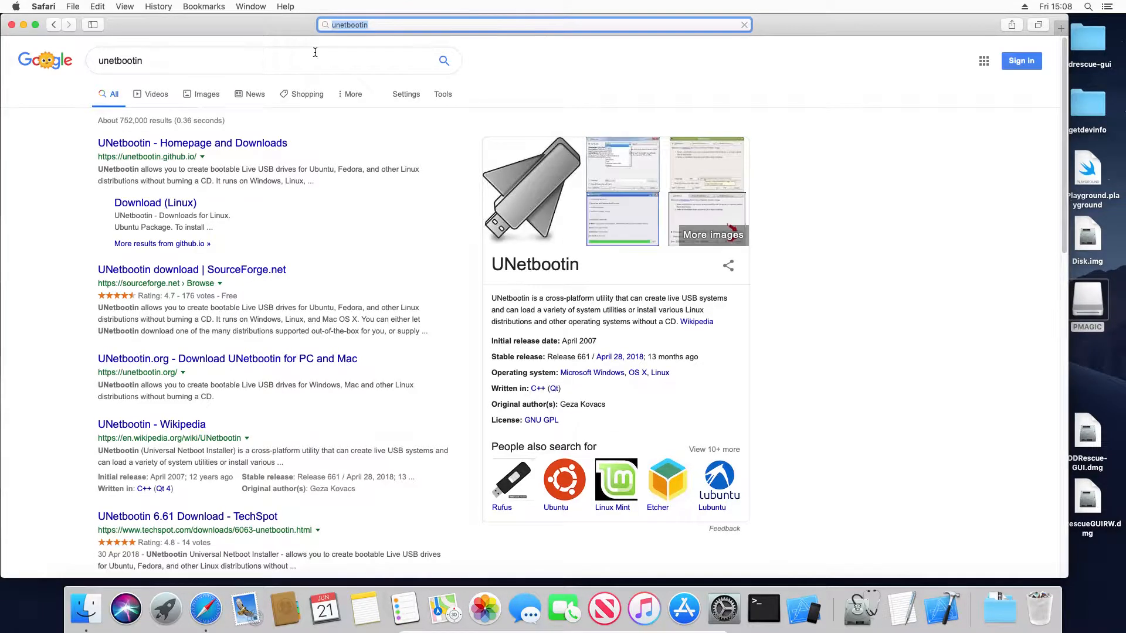
left_click(191, 142)
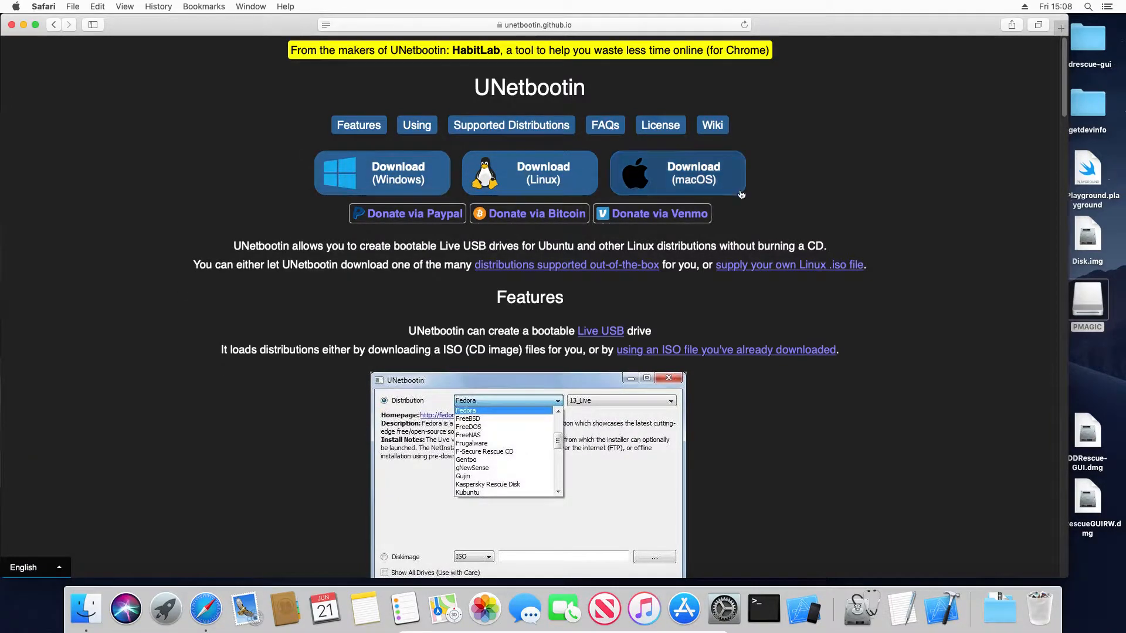
Download the macOS version of UNetbootin and show it in the Downloads popover
left_click(677, 173)
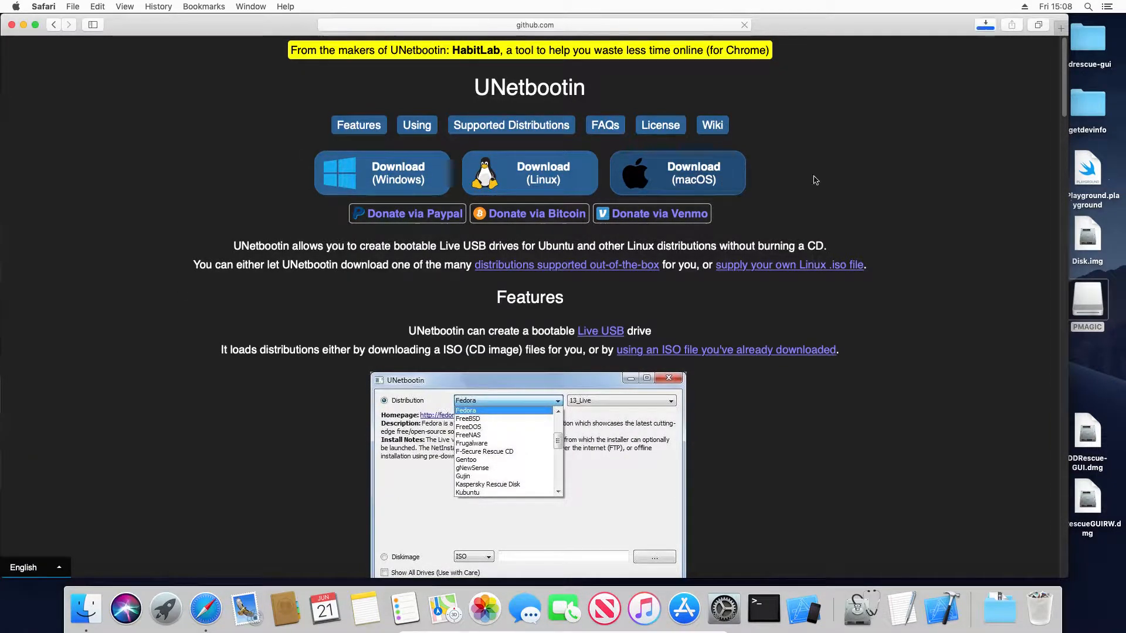
left_click(676, 172)
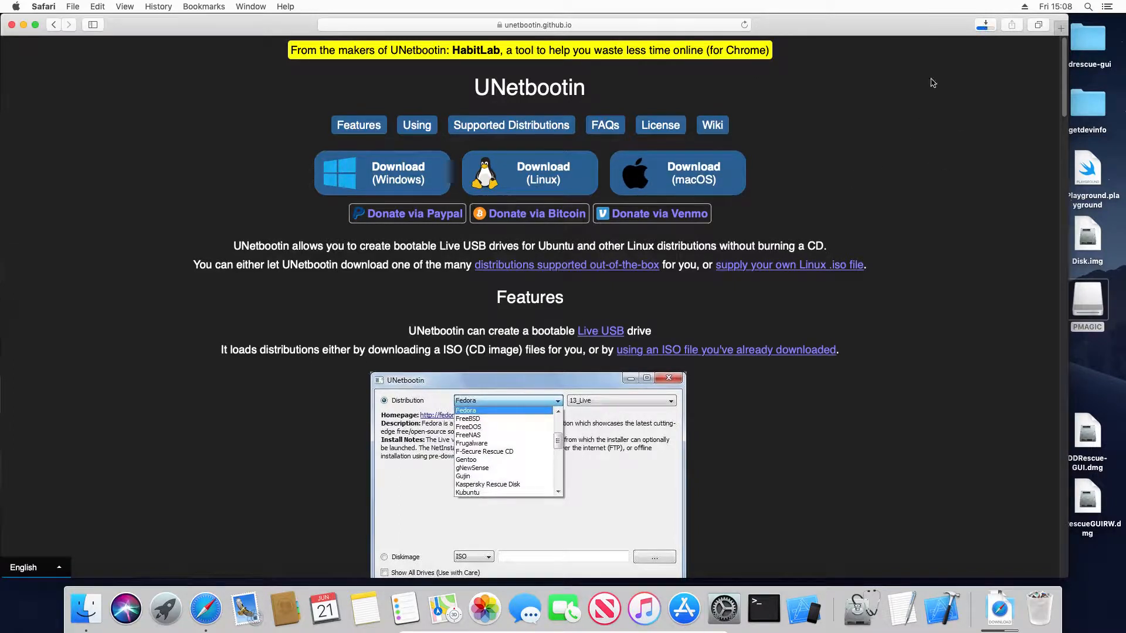
left_click(985, 25)
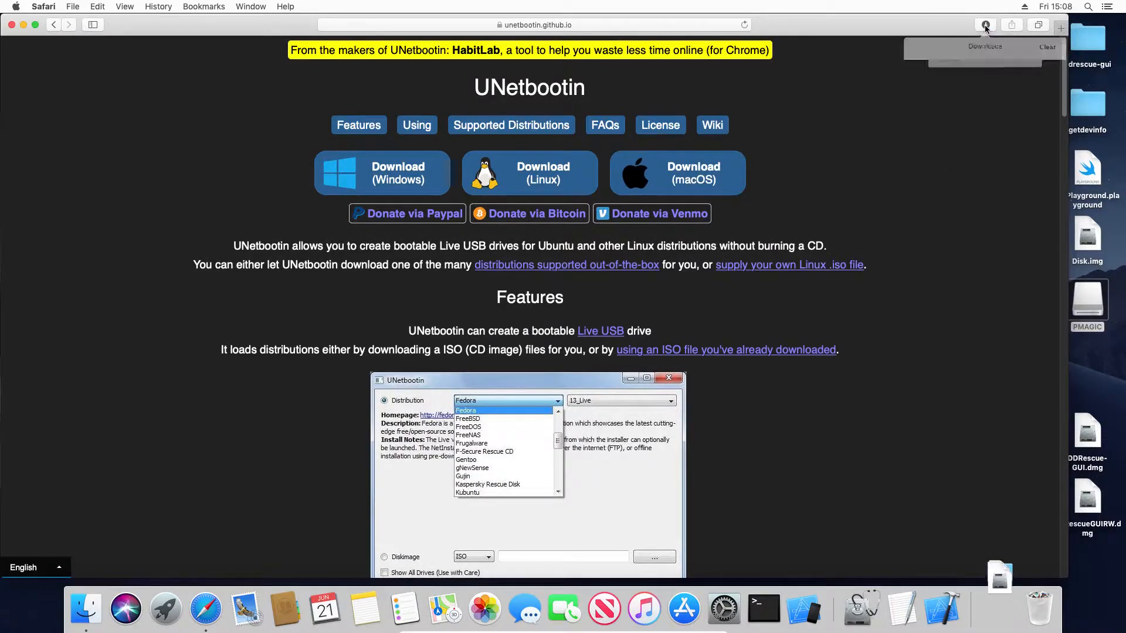
Mount the downloaded UNetbootin dmg in Finder and view readme.txt beside the unetbootin app
left_click(985, 25)
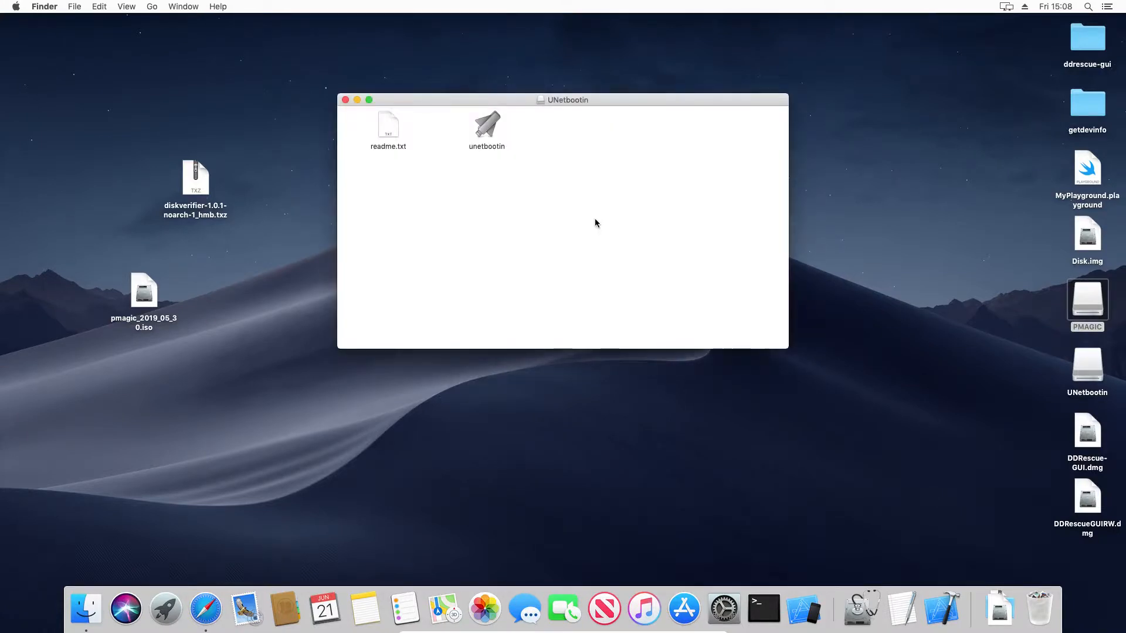
left_click(388, 126)
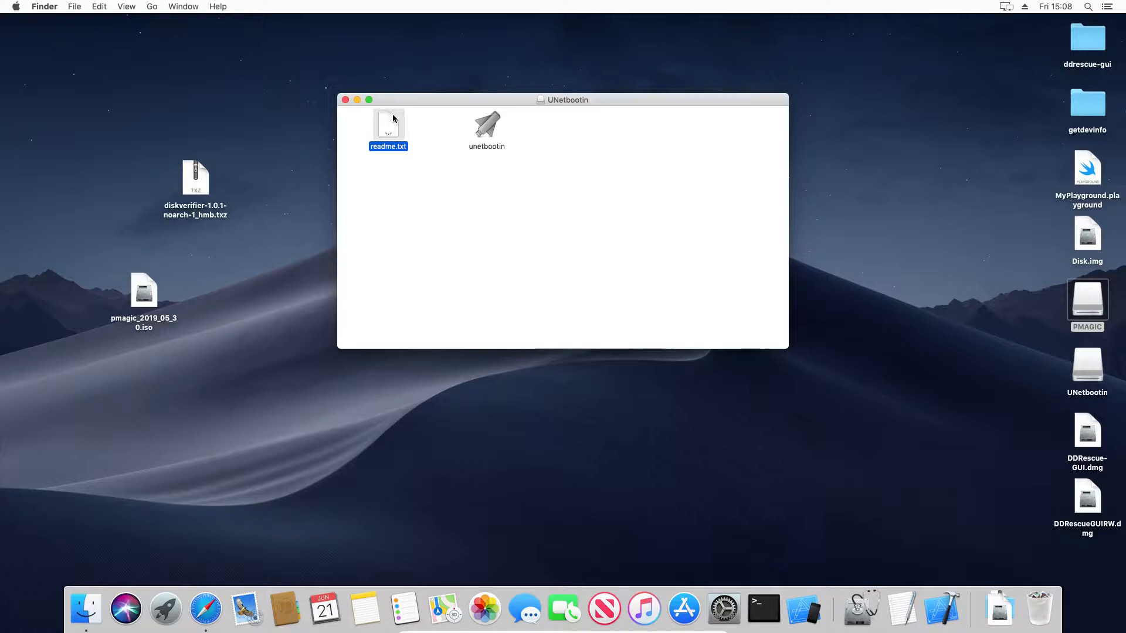
double_click(388, 122)
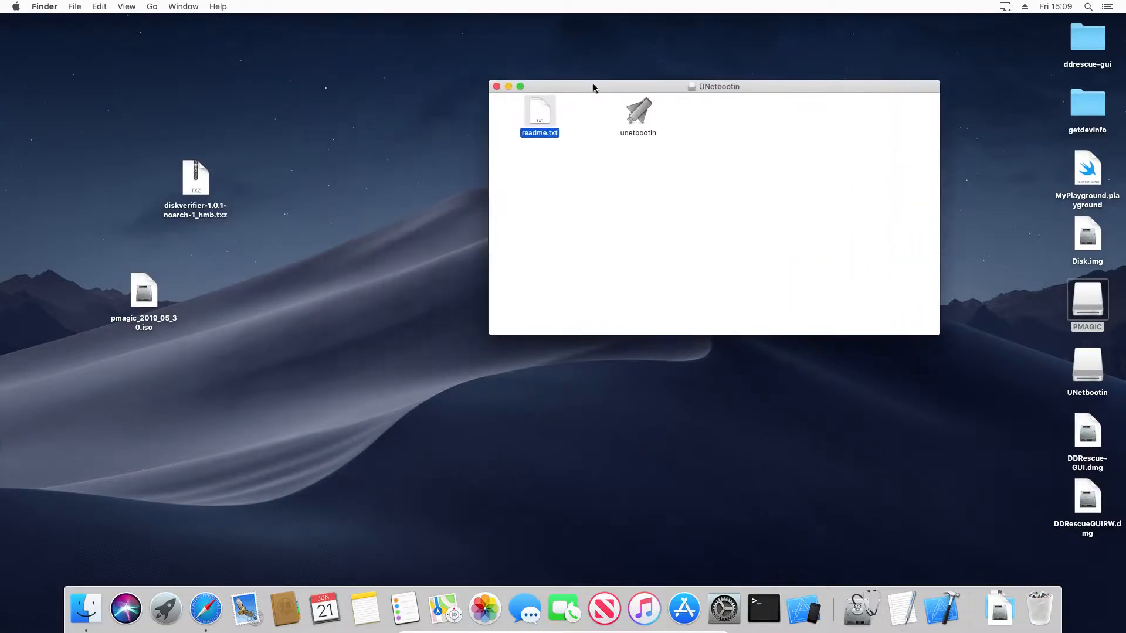
left_click(619, 312)
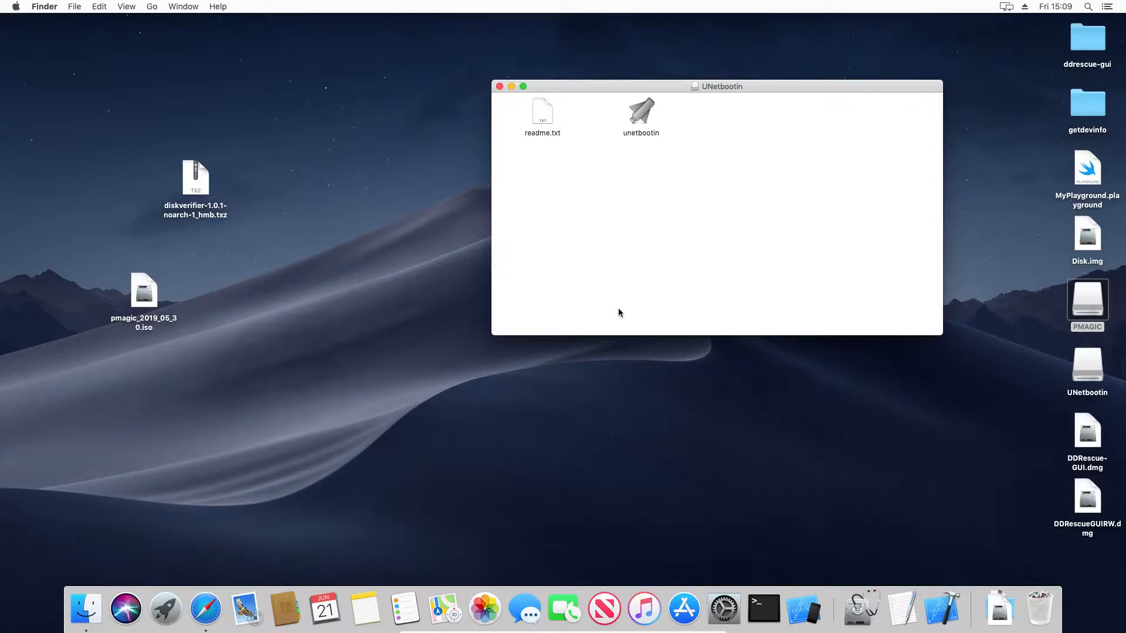
mouse_move(166, 610)
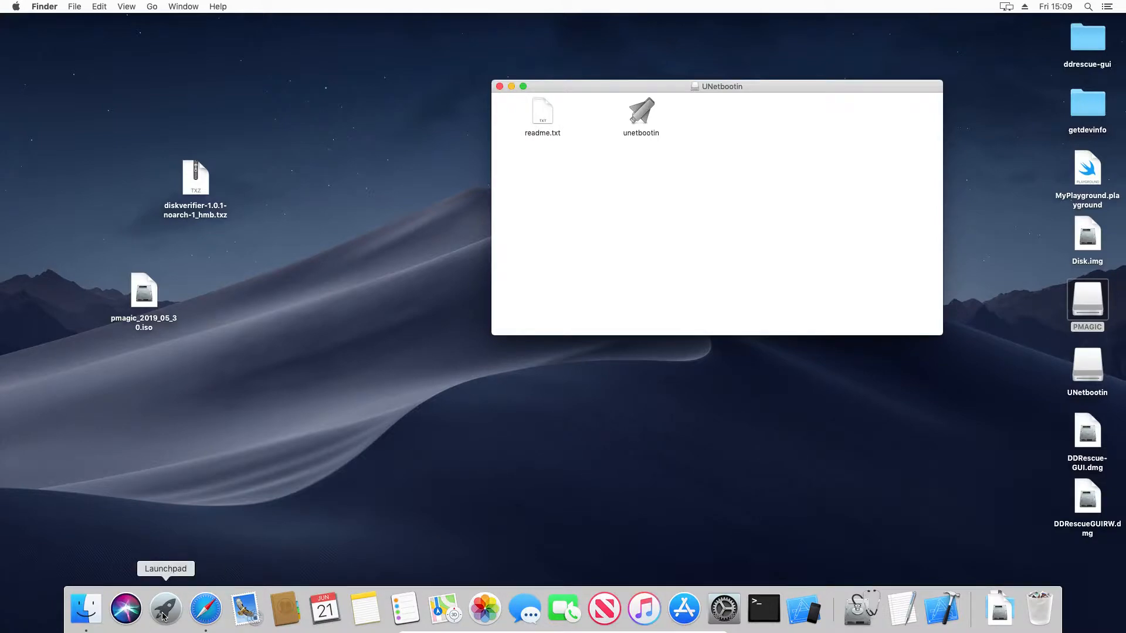
Launch Disk Utility from Launchpad's Other folder, listing the internal and PMAGIC drives
left_click(164, 608)
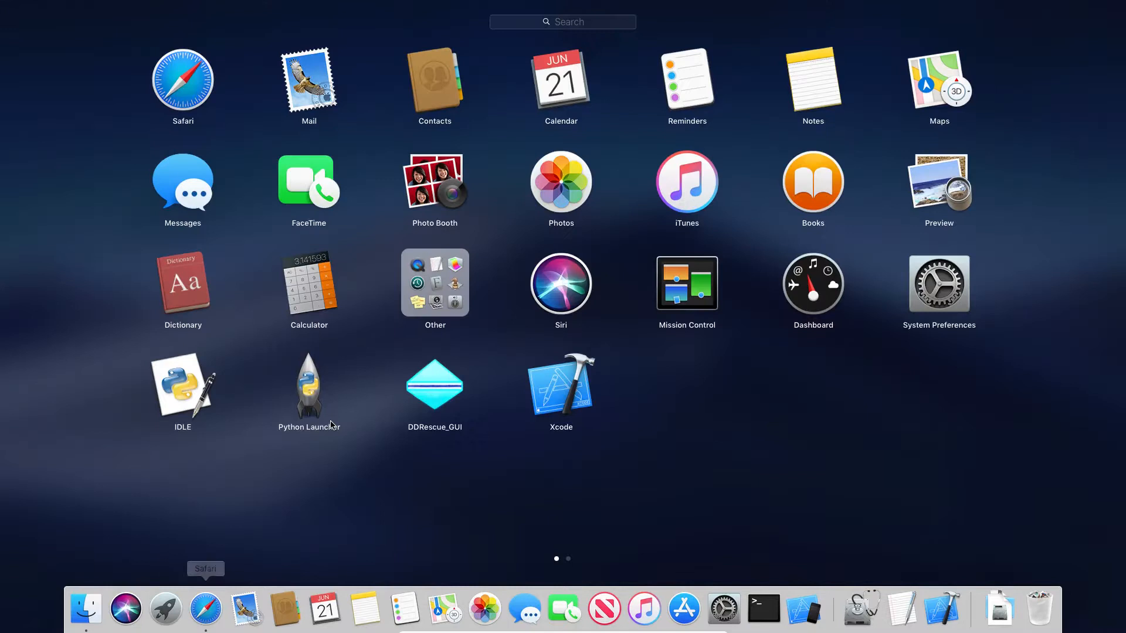
mouse_move(441, 290)
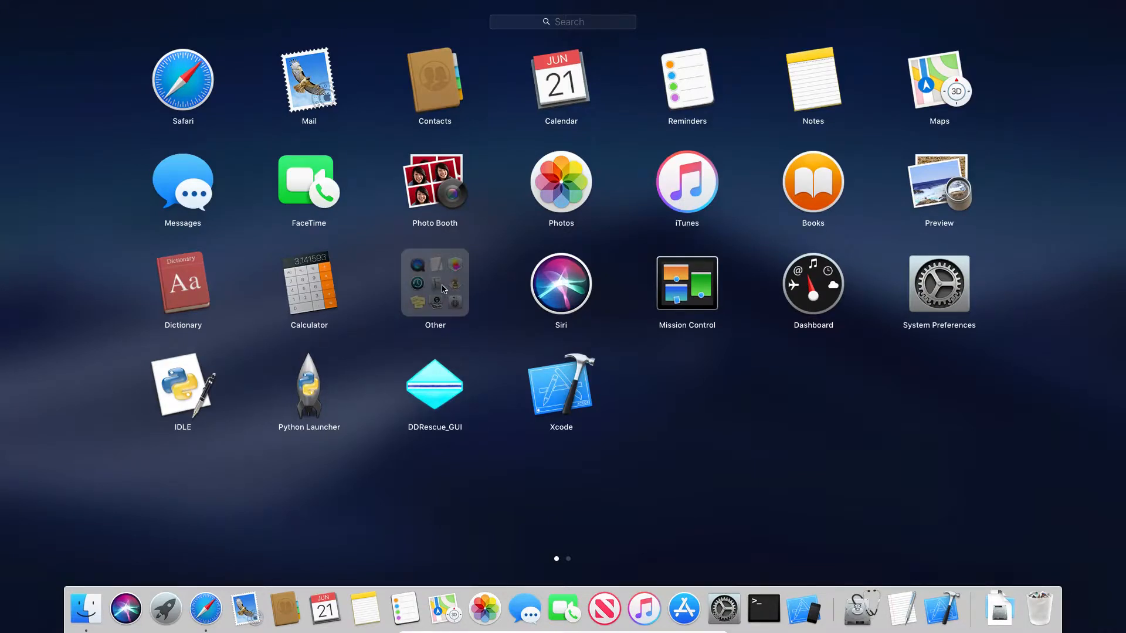
left_click(434, 282)
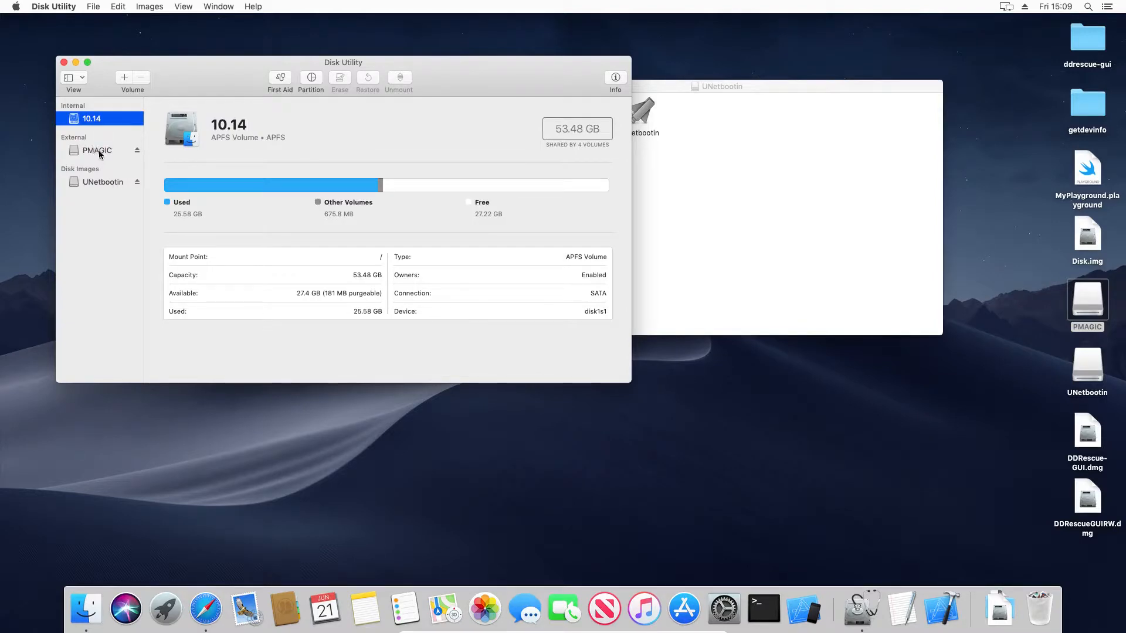
Erase the external PMAGIC drive as MS-DOS (FAT), keeping the name PMAGIC
left_click(97, 150)
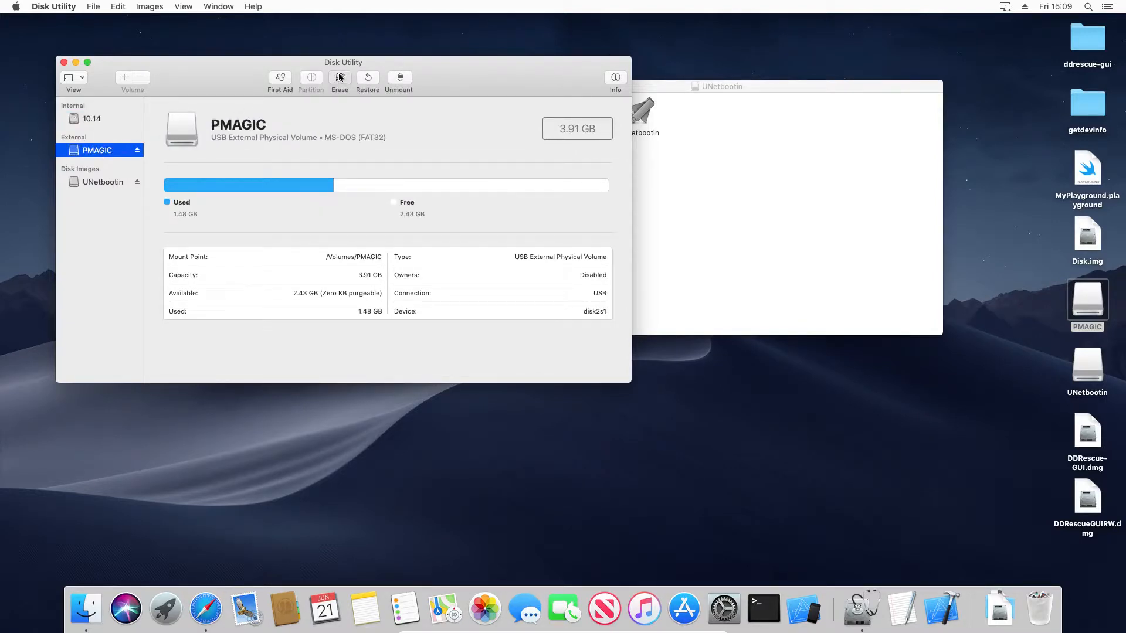
left_click(339, 78)
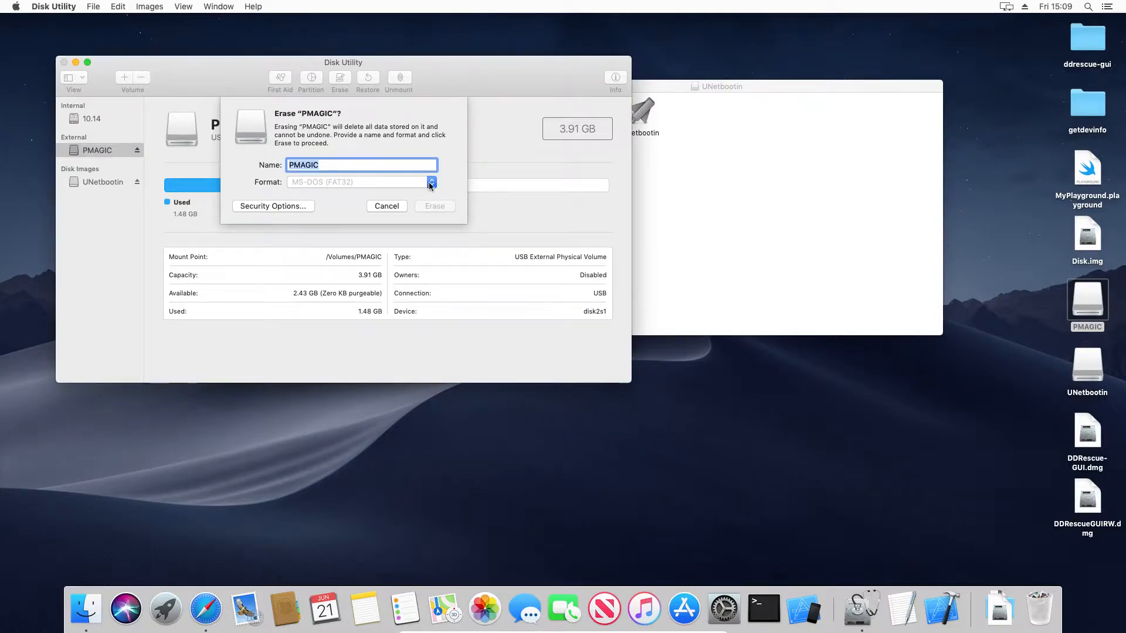
left_click(432, 182)
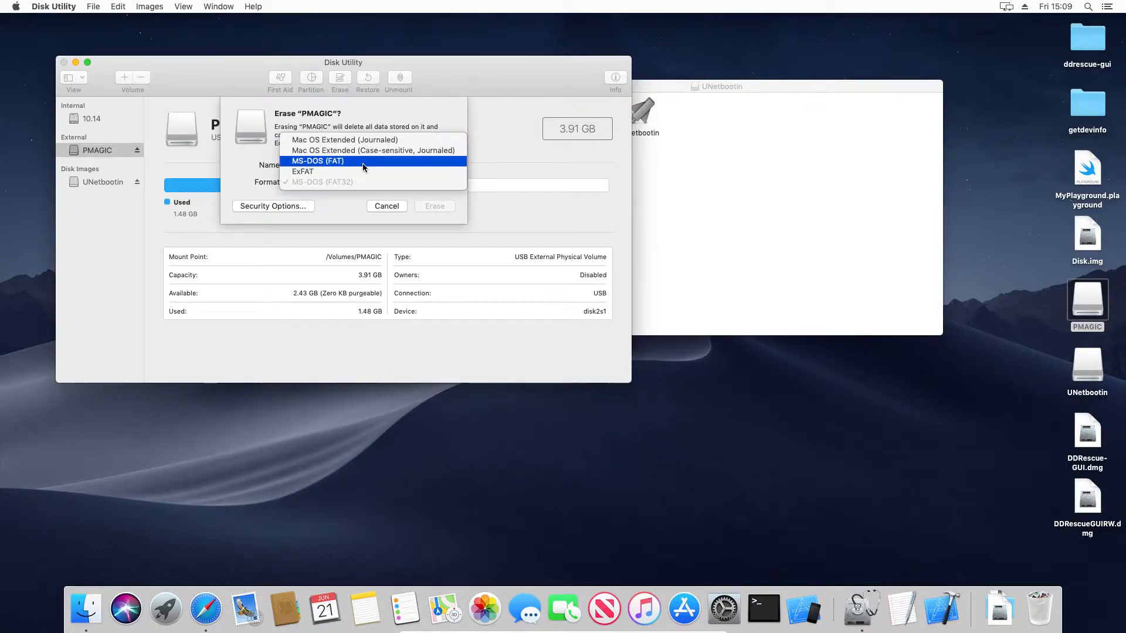
left_click(318, 161)
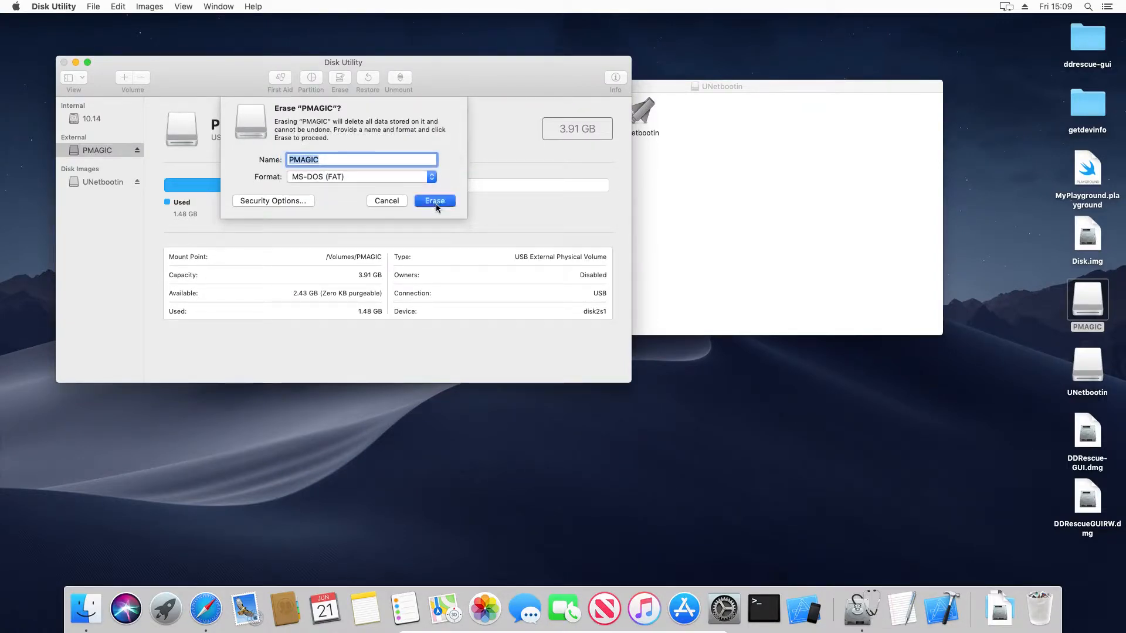
left_click(434, 200)
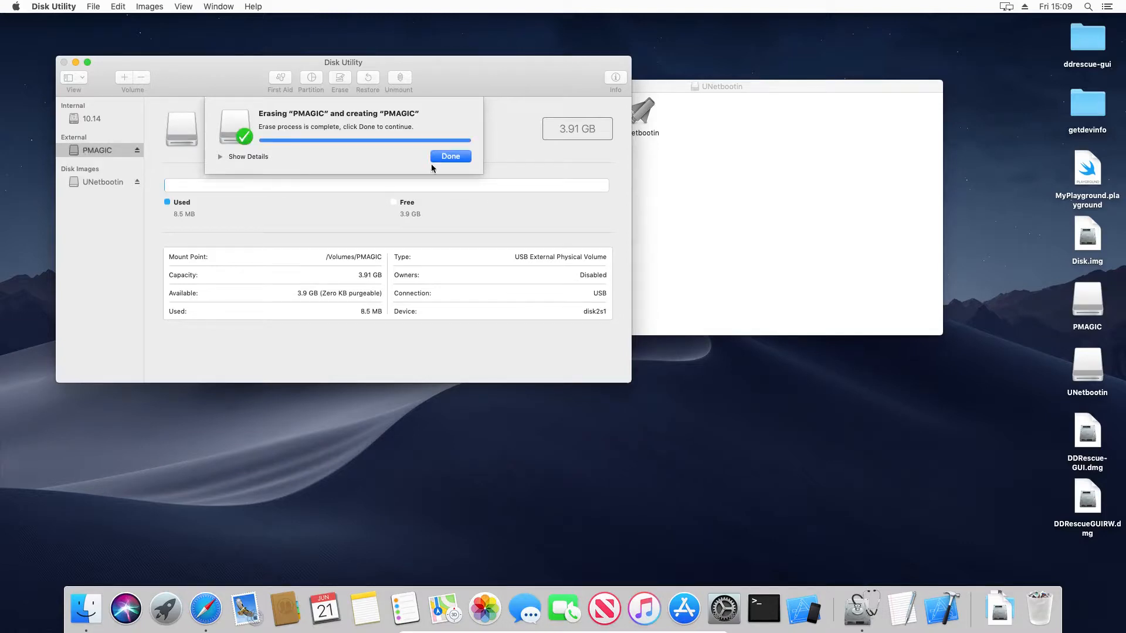
Launch unetbootin from the disk image, accepting the unidentified-developer and 'not optimised' warnings
left_click(450, 156)
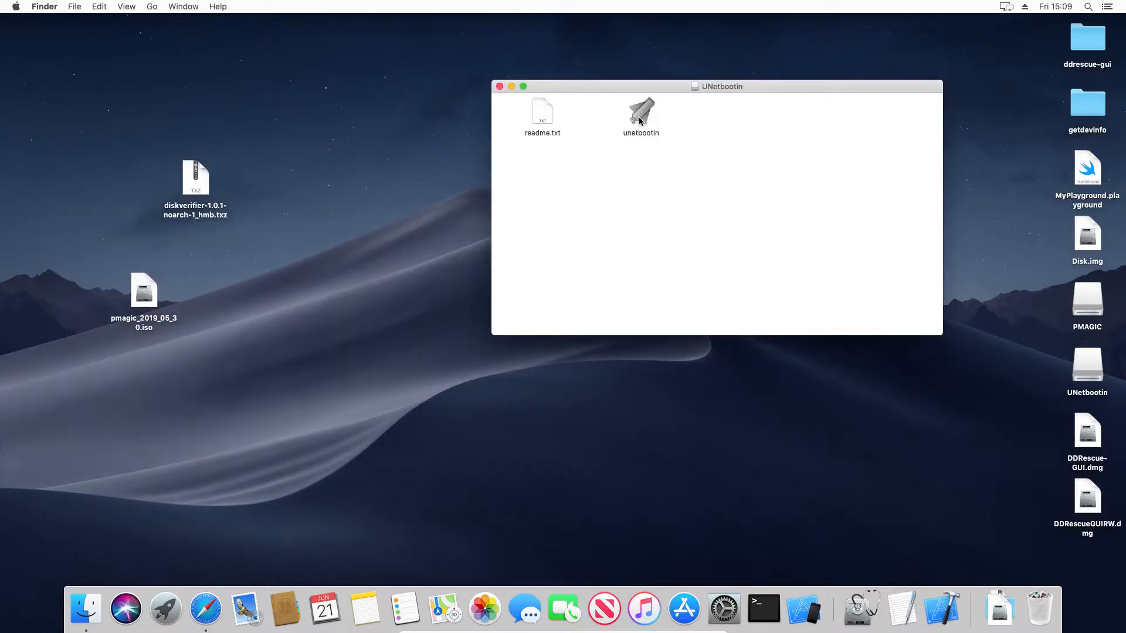
left_click(640, 115)
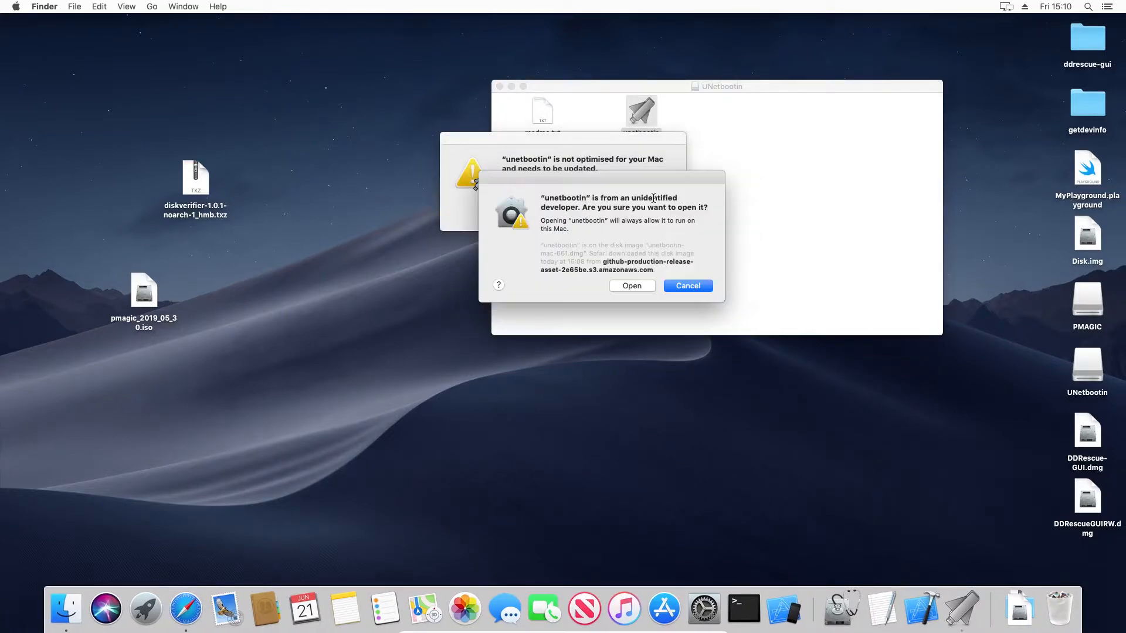
mouse_move(631, 291)
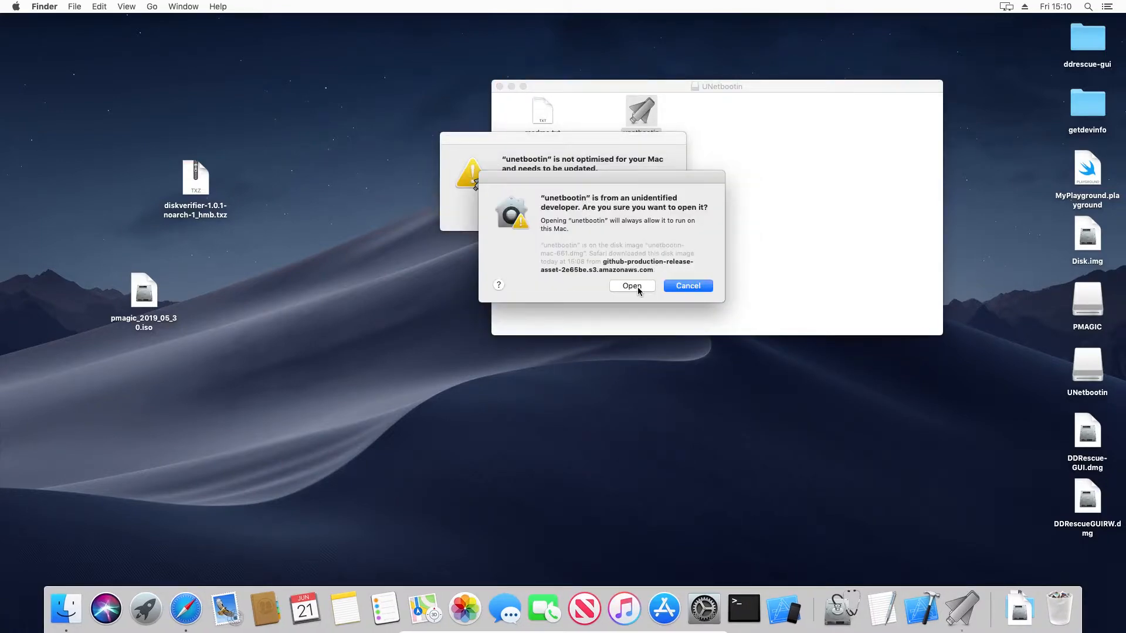
left_click(631, 286)
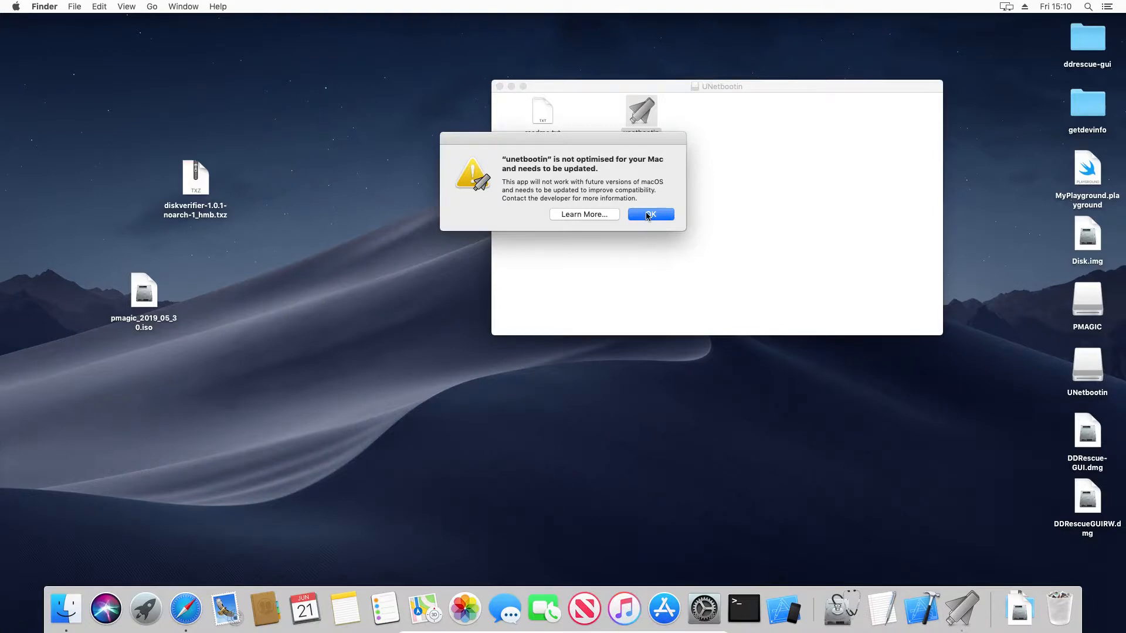
left_click(650, 214)
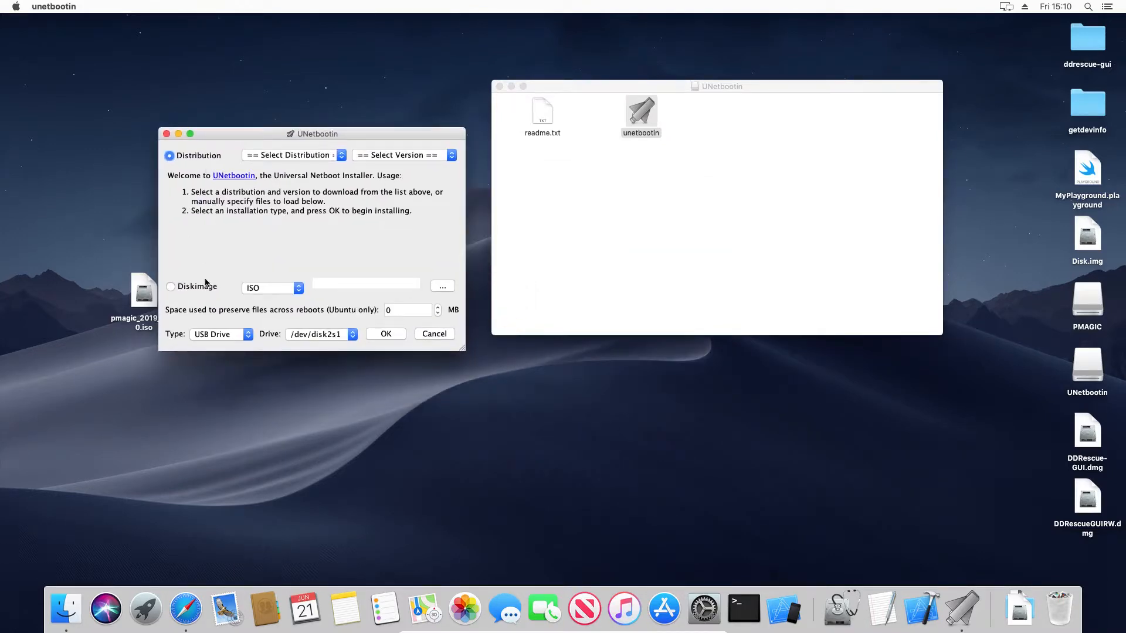
Choose Diskimage mode with pmagic_2019_05_30.iso from the Desktop, targeting /dev/disk2s1
left_click(171, 286)
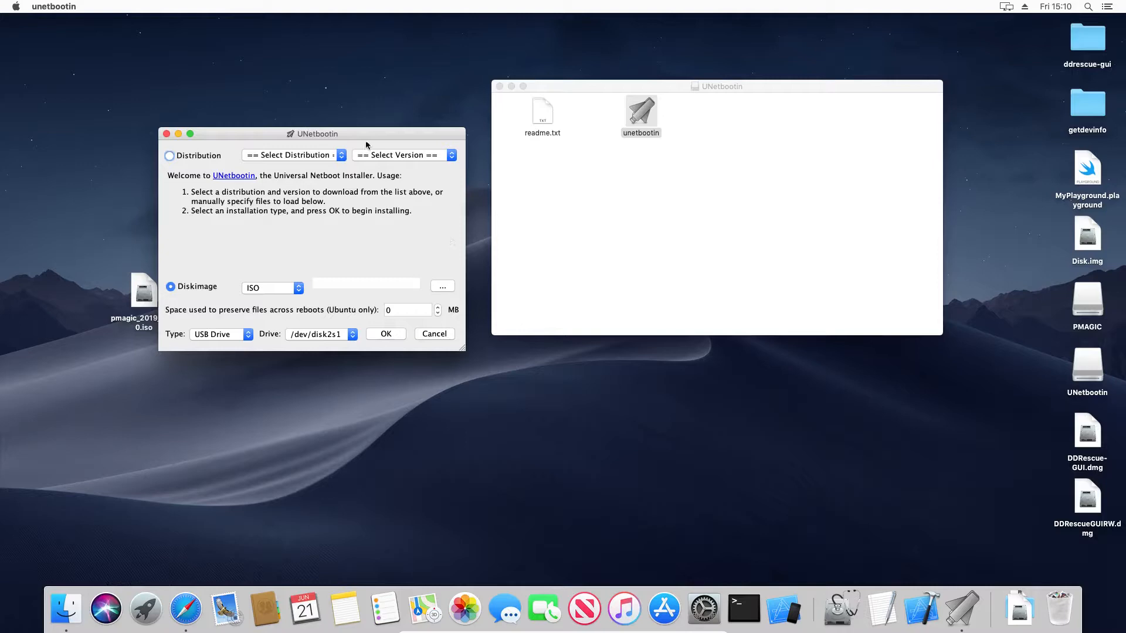
left_click(442, 286)
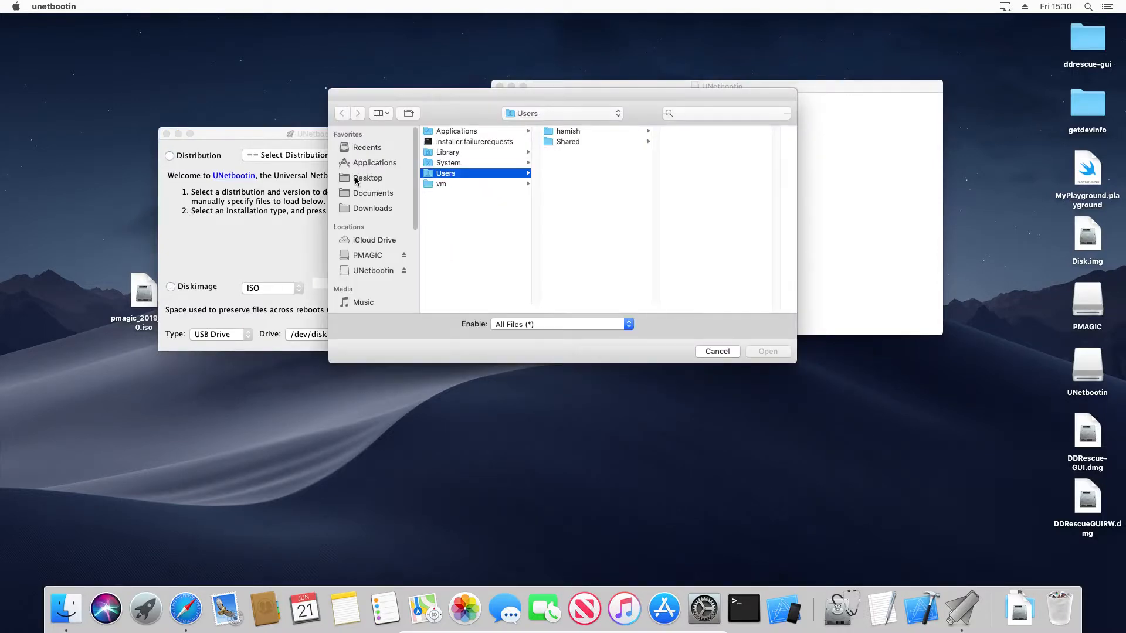
left_click(367, 177)
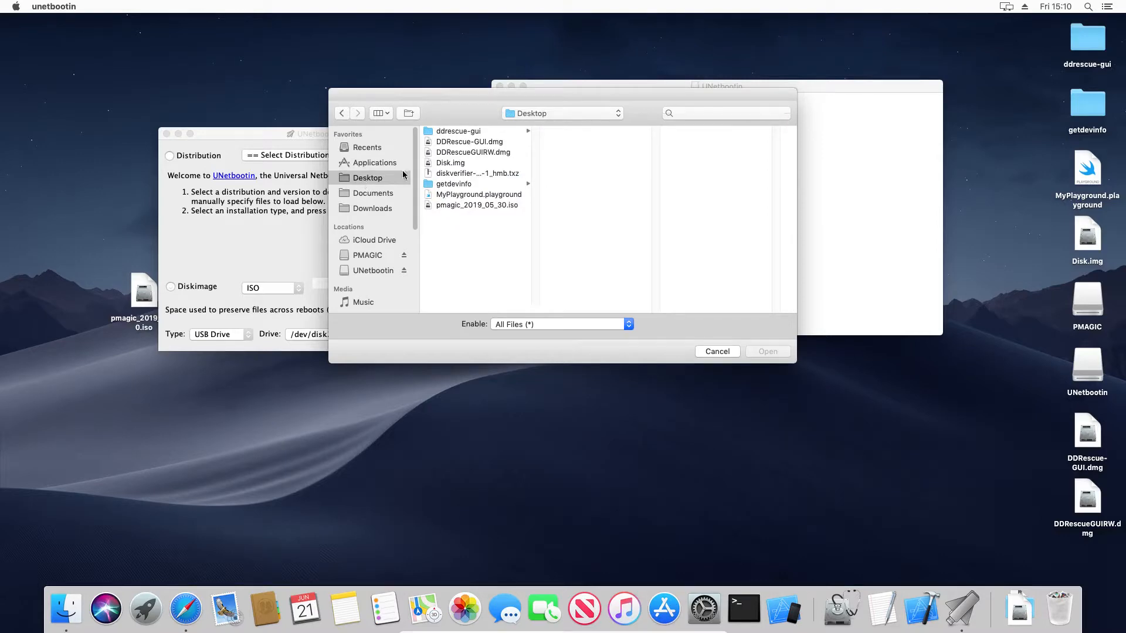
left_click(476, 204)
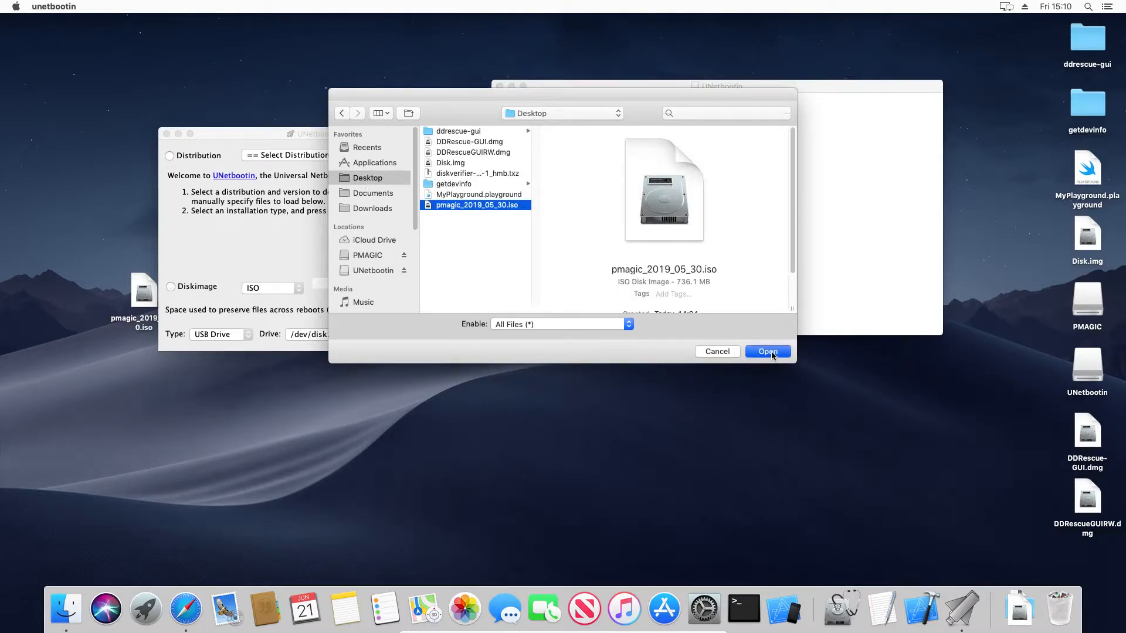
left_click(767, 350)
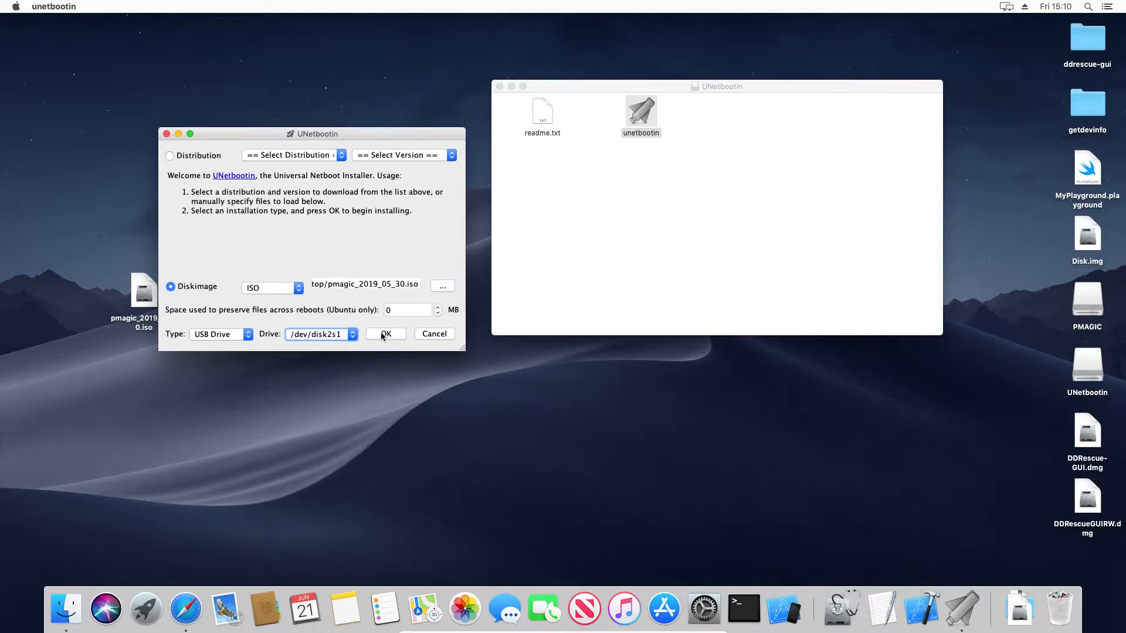
Write the Parted Magic image to the USB drive, answering 'Yes to All' to overwrite menu.c32
left_click(386, 335)
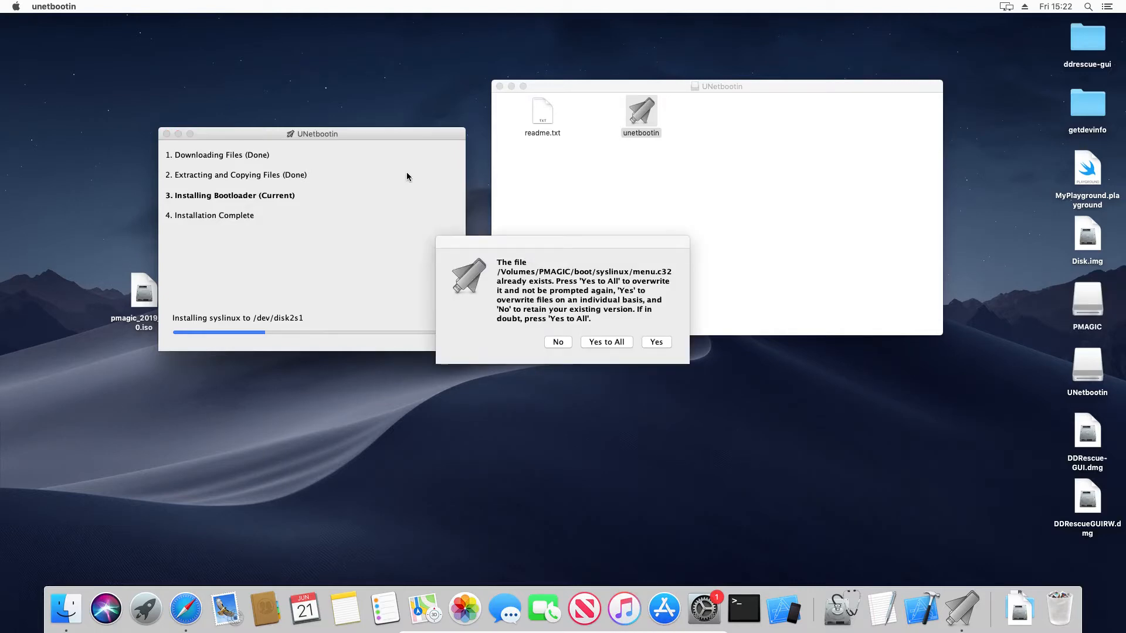
mouse_move(776, 307)
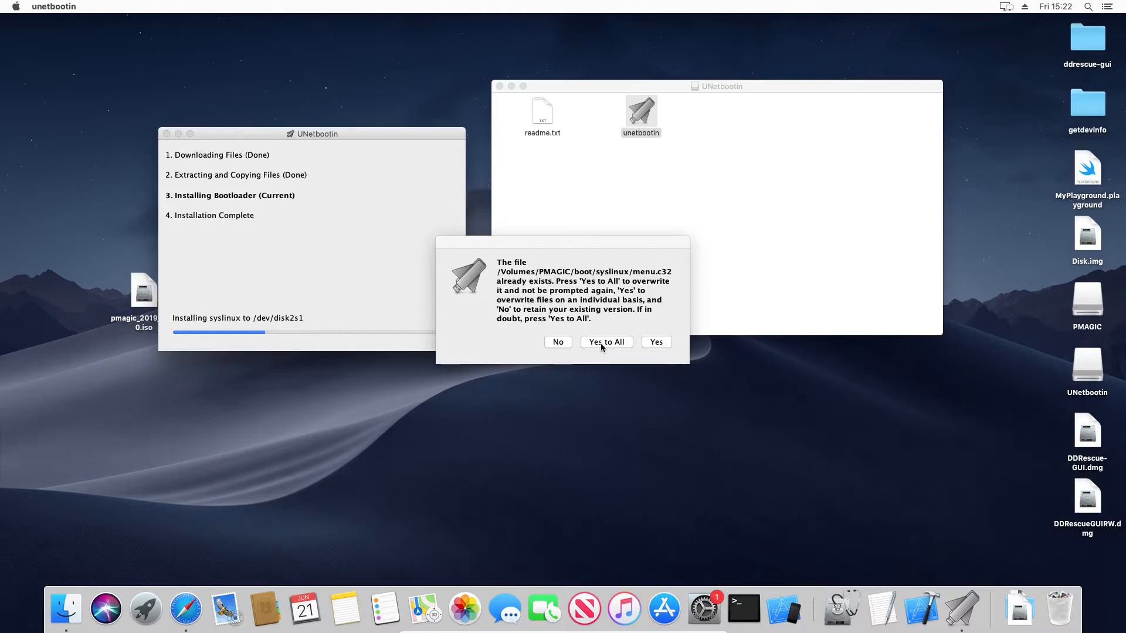
left_click(605, 341)
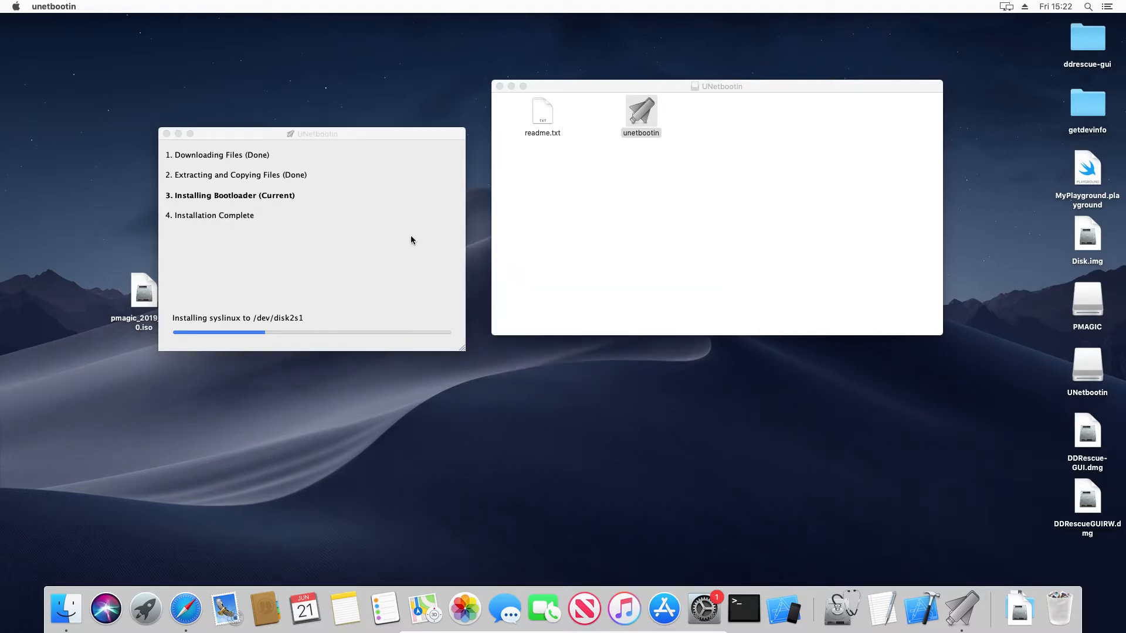
mouse_move(388, 177)
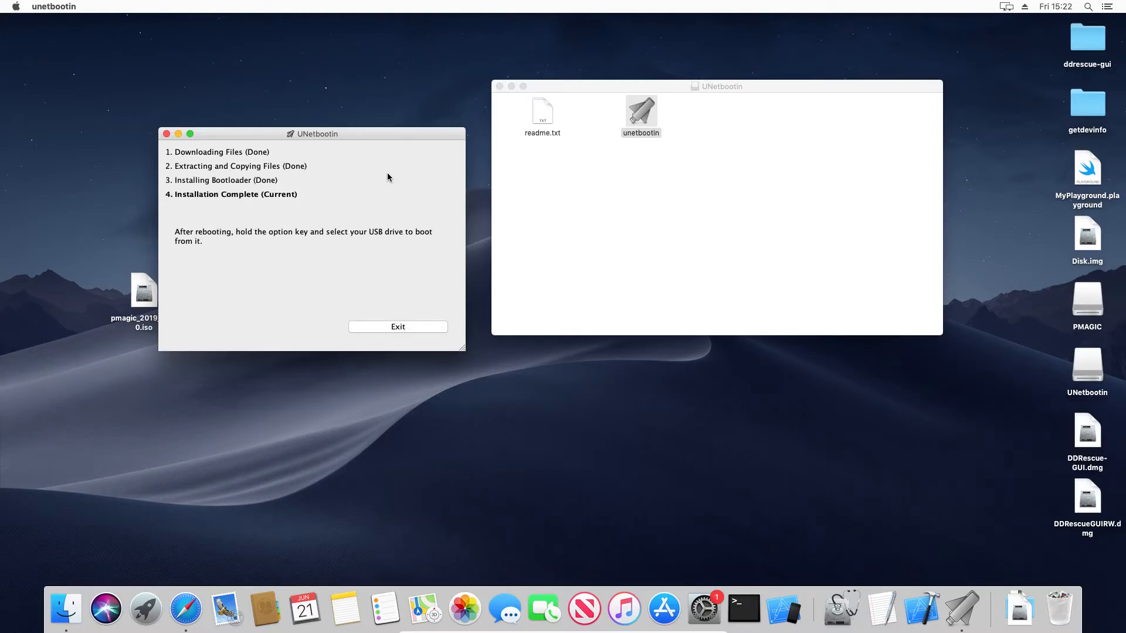
mouse_move(418, 299)
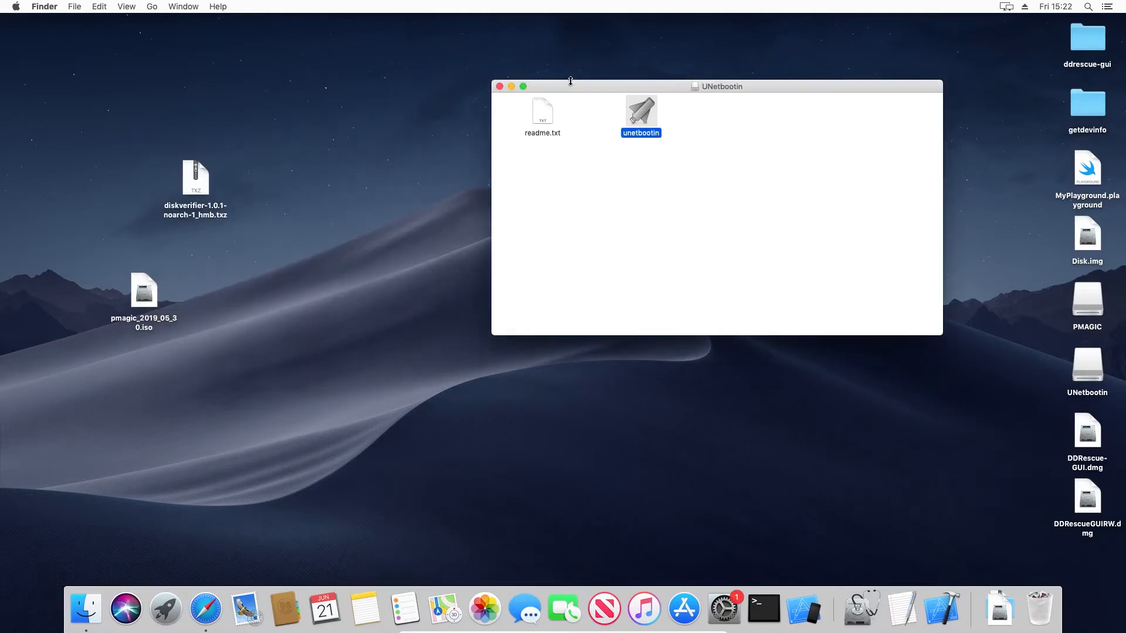
Close the UNetbootin window and browse into PMAGIC > pmagic > pmodules in Finder
left_click(499, 86)
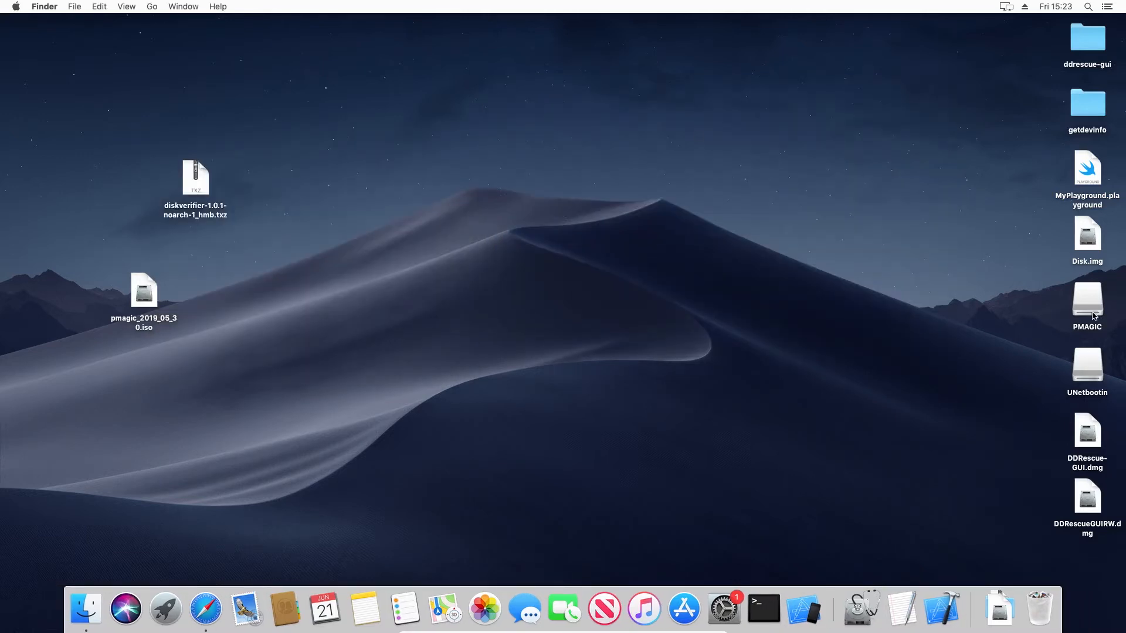
double_click(1086, 301)
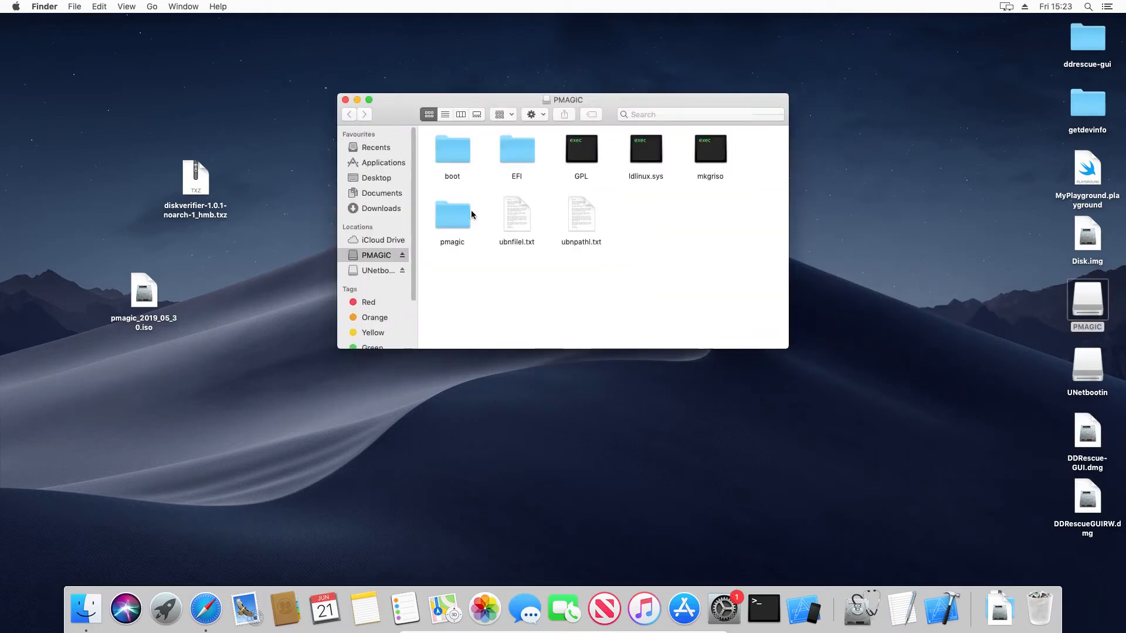
double_click(452, 218)
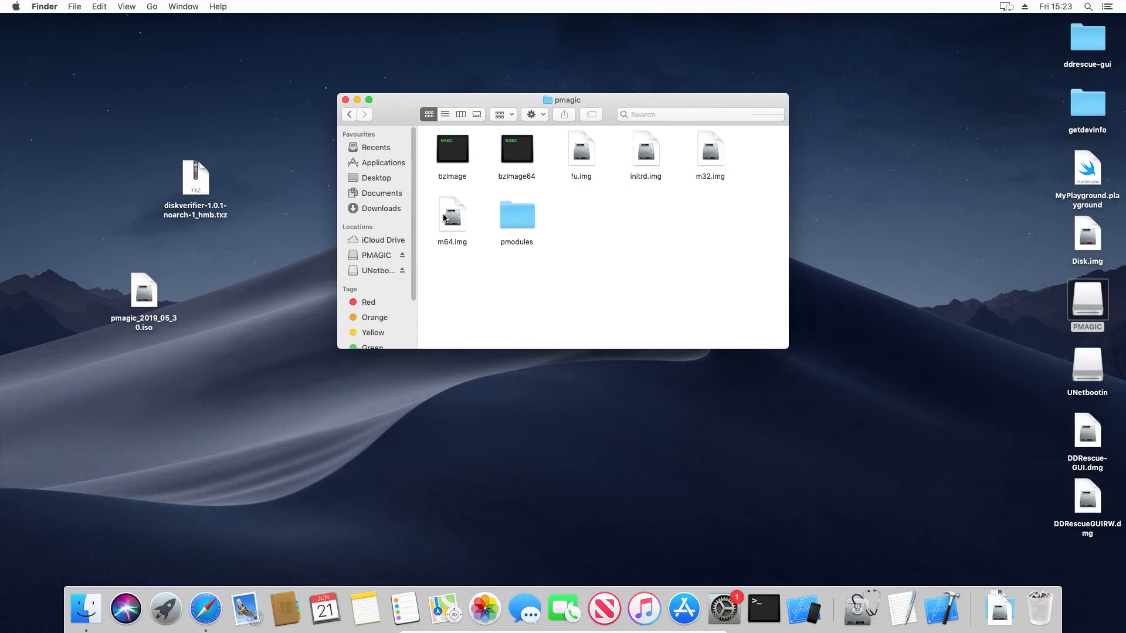
double_click(516, 213)
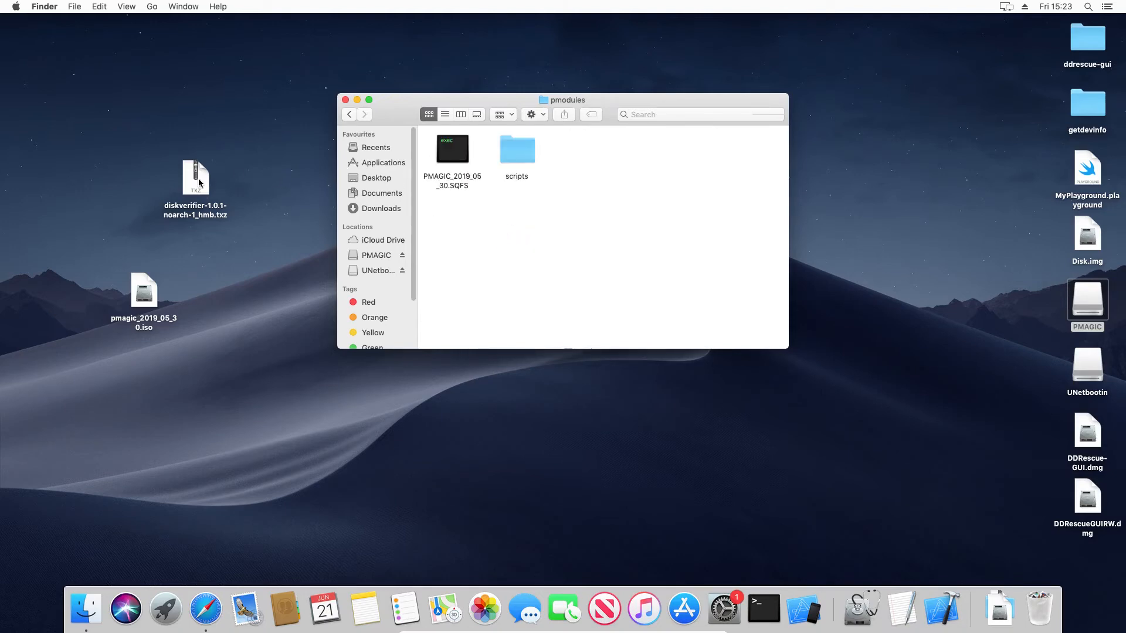
Drag diskverifier-1.0.1-noarch-1_hmb.txz from the desktop into the pmodules folder
left_click_drag(196, 177, 635, 197)
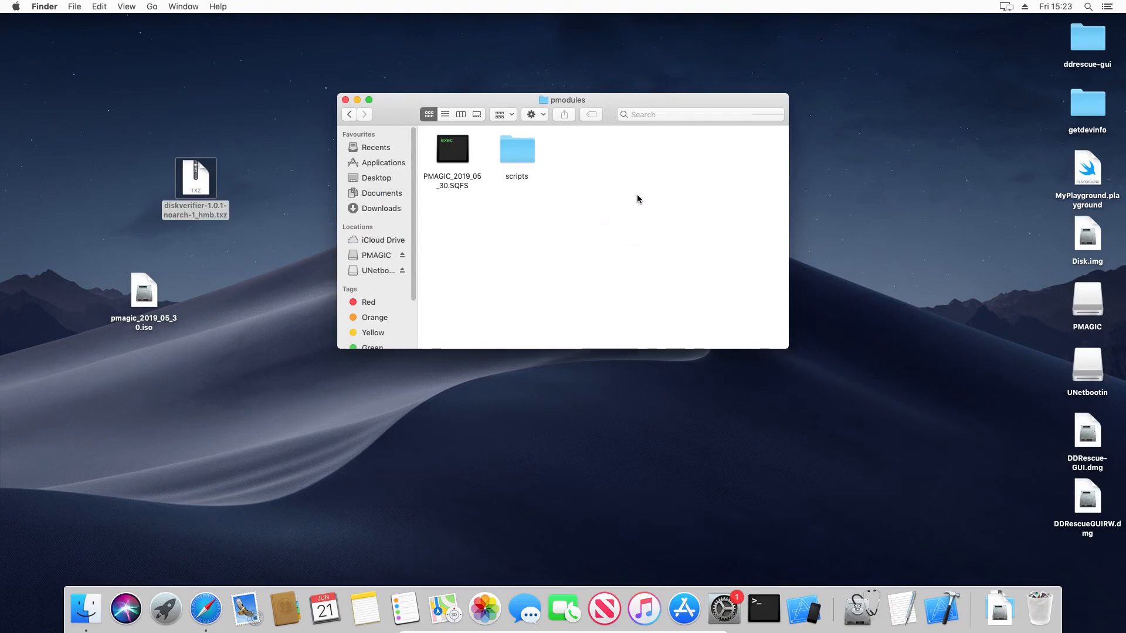
left_click_drag(196, 179, 634, 193)
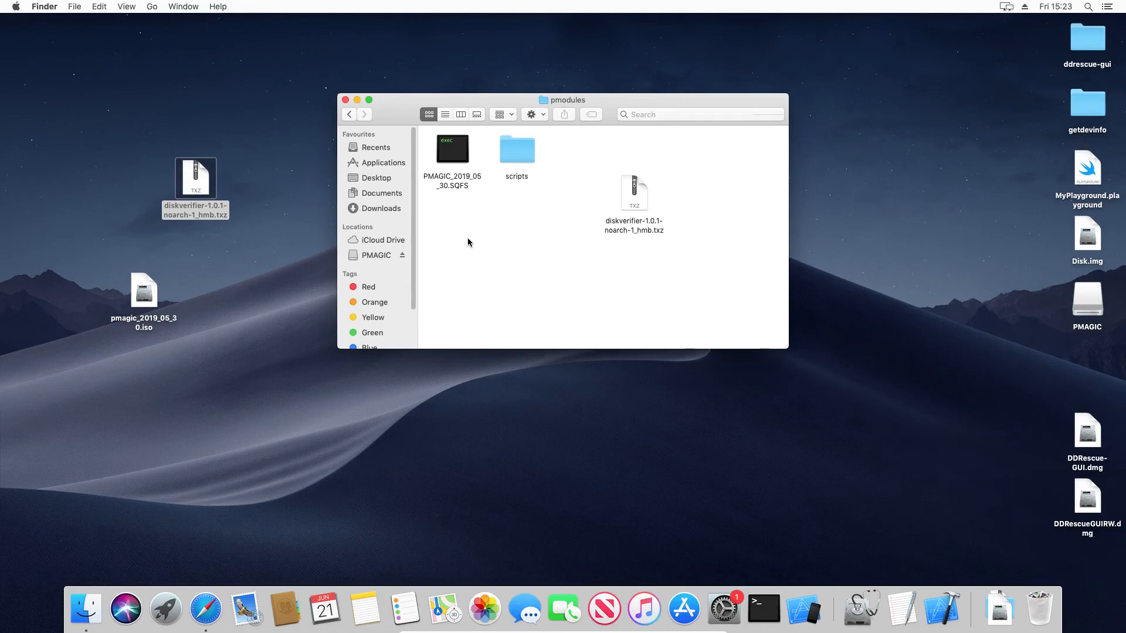
mouse_move(292, 109)
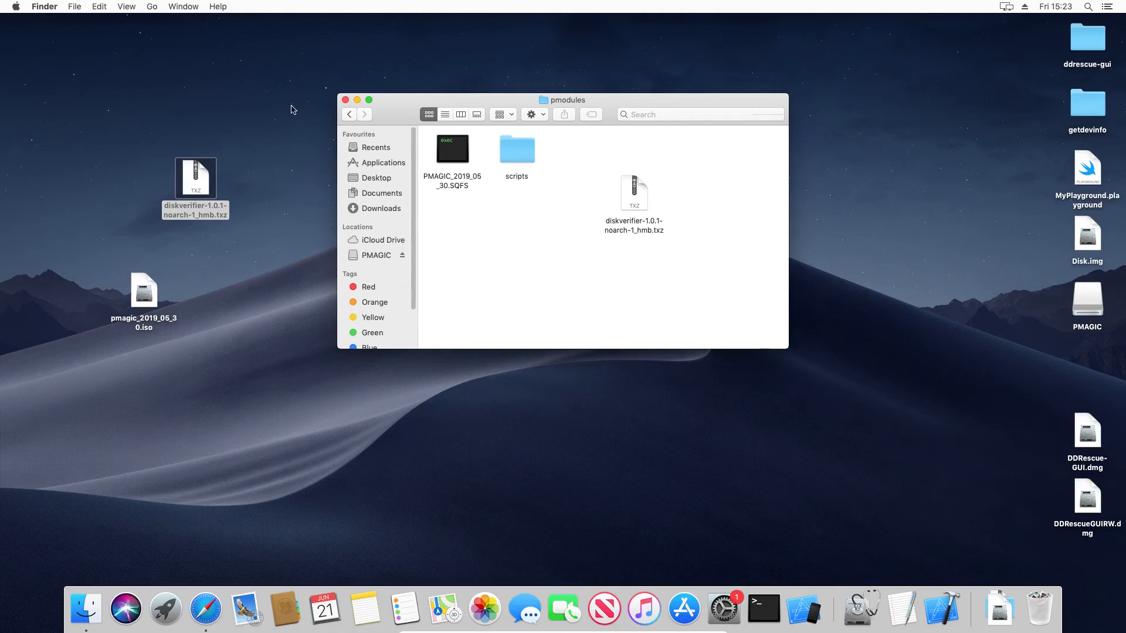
mouse_move(280, 110)
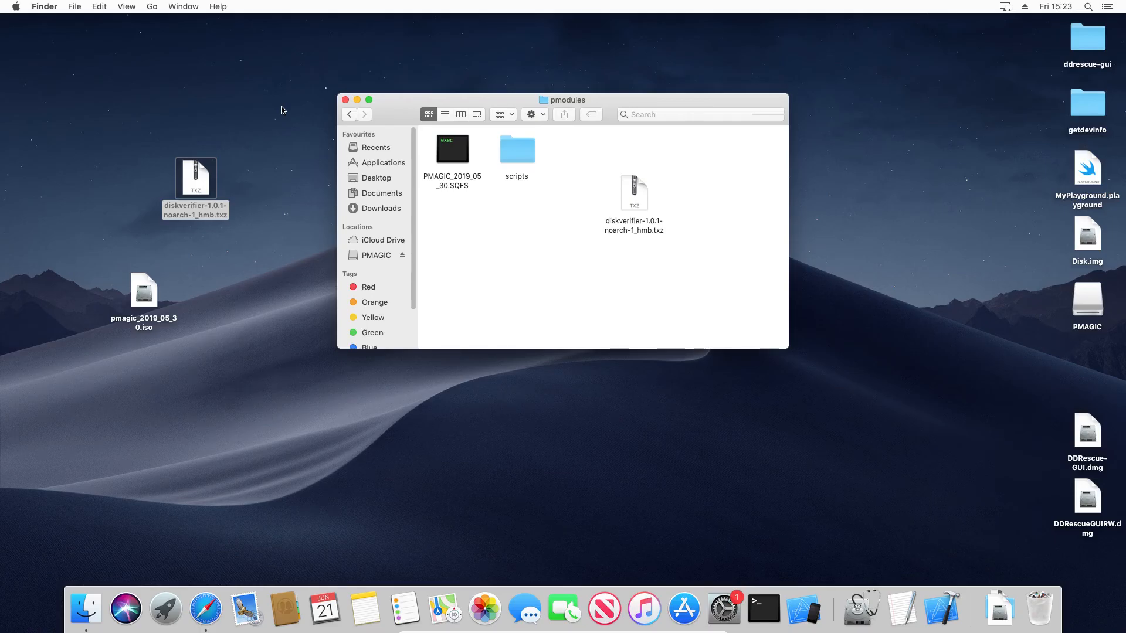
Eject the PMAGIC drive, forcing the eject and acknowledging the confirmation
left_click(402, 254)
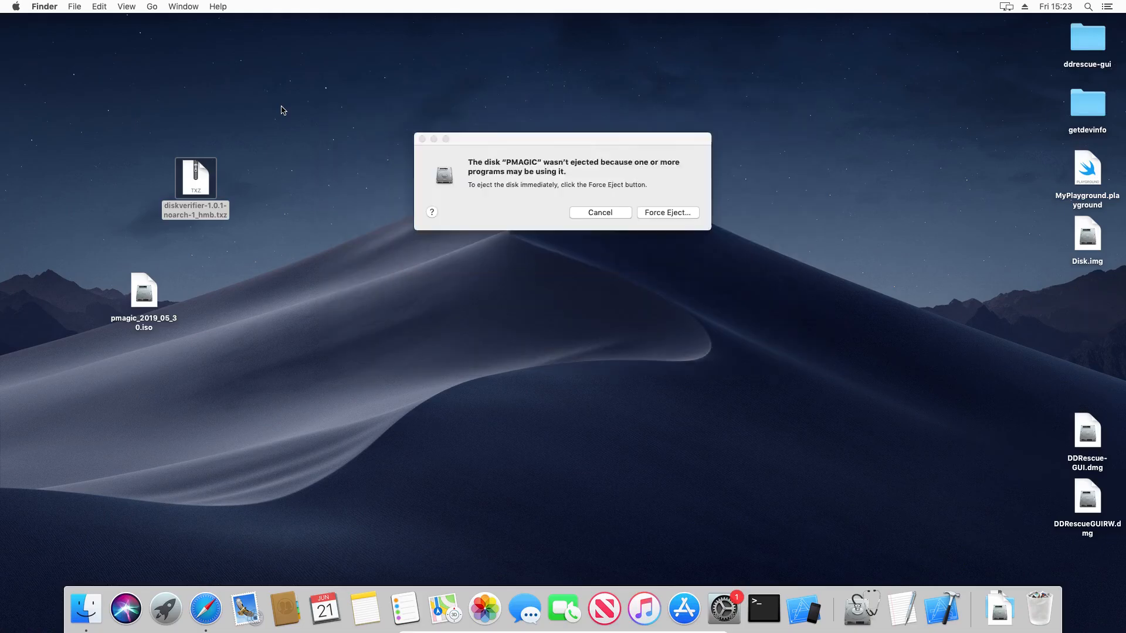
left_click(667, 213)
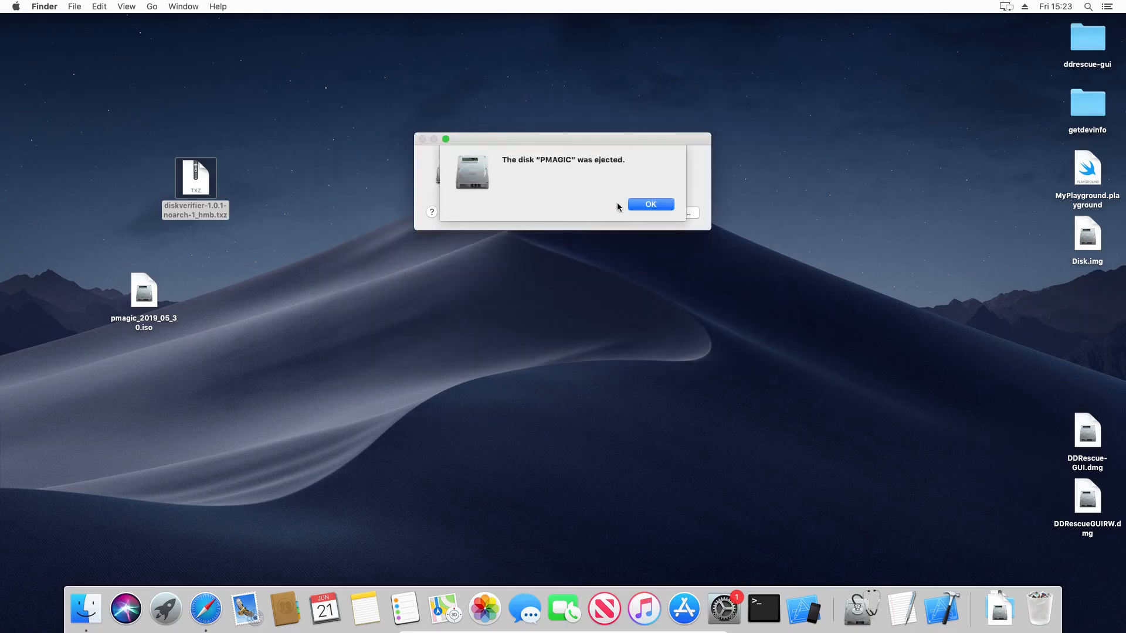
left_click(649, 204)
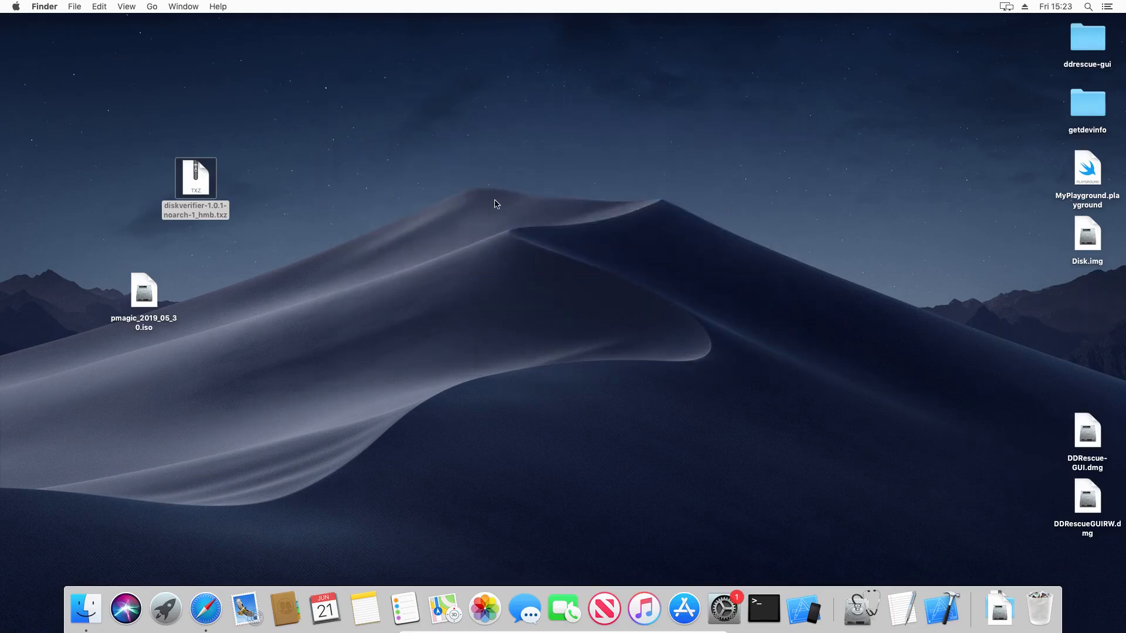
mouse_move(460, 216)
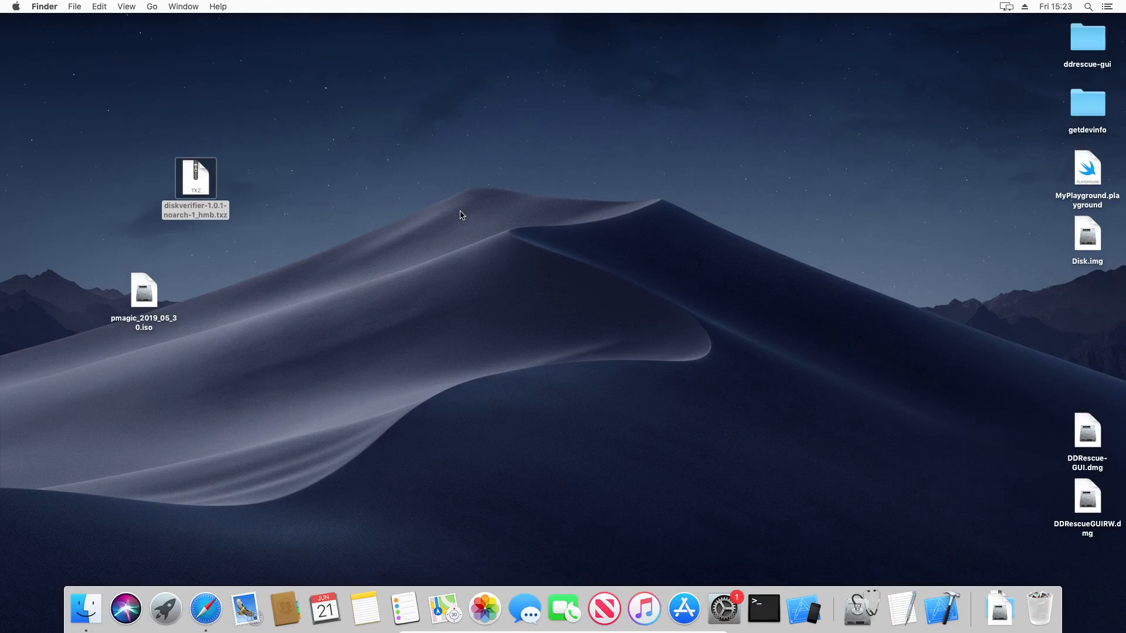
mouse_move(364, 220)
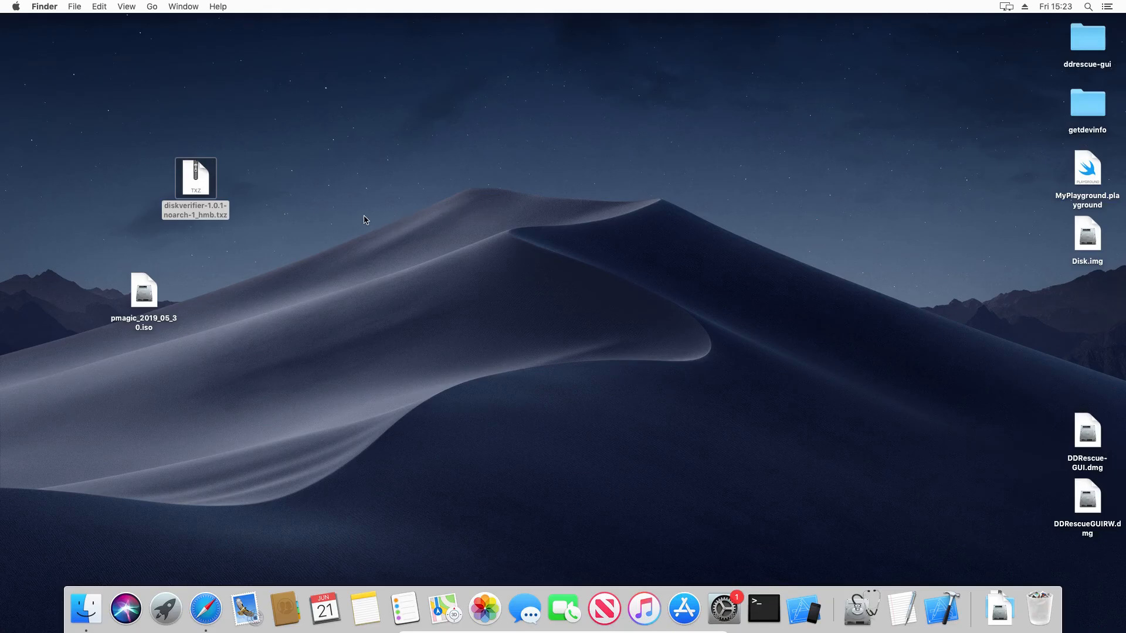